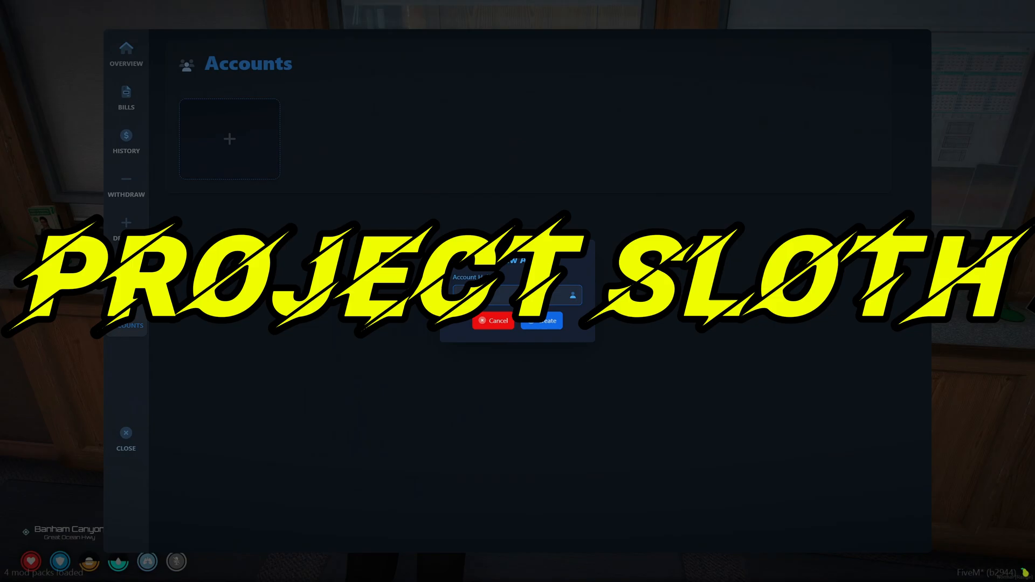
- Create the new bank account, then open the ps-banking GitHub repository page
left_click(542, 320)
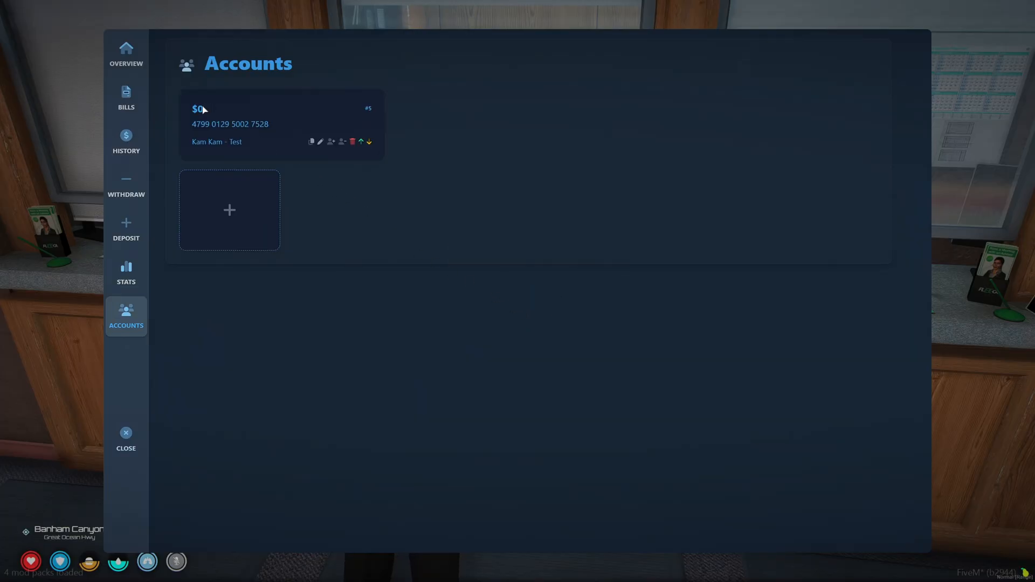
left_click(126, 142)
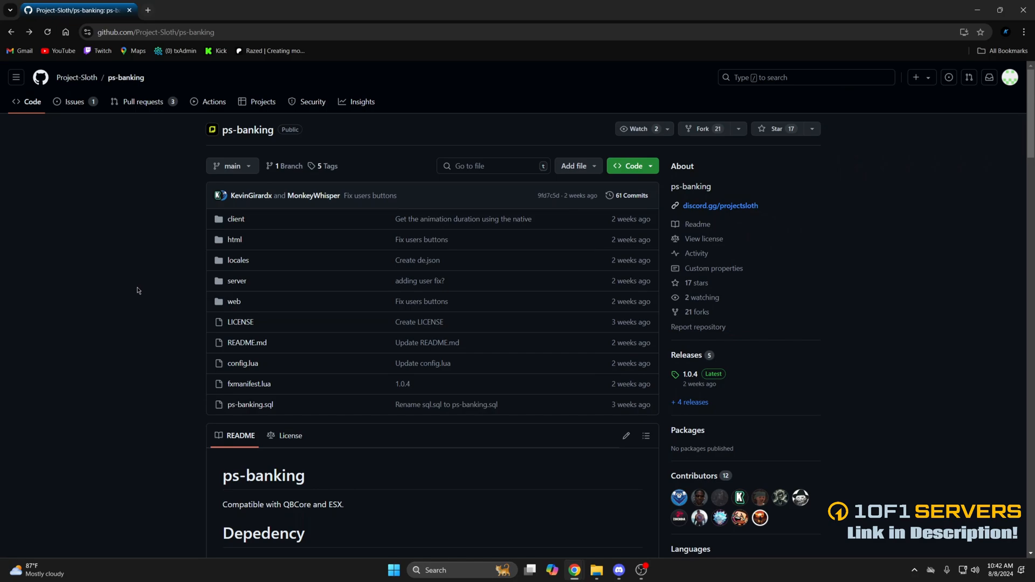
- Scroll through the ps-banking README and open the 1.0.4 release page
scroll("down", 3)
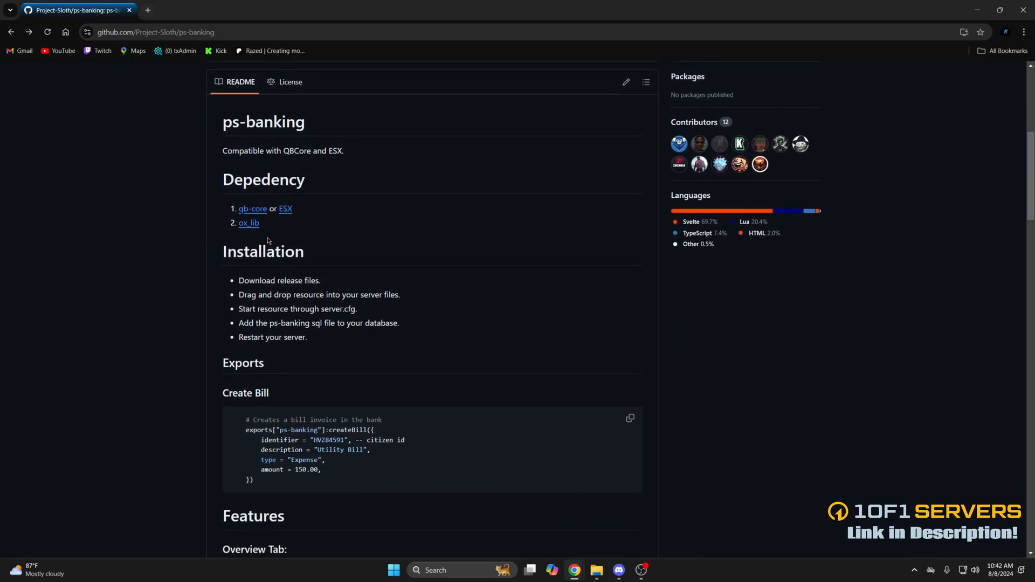
mouse_move(310, 217)
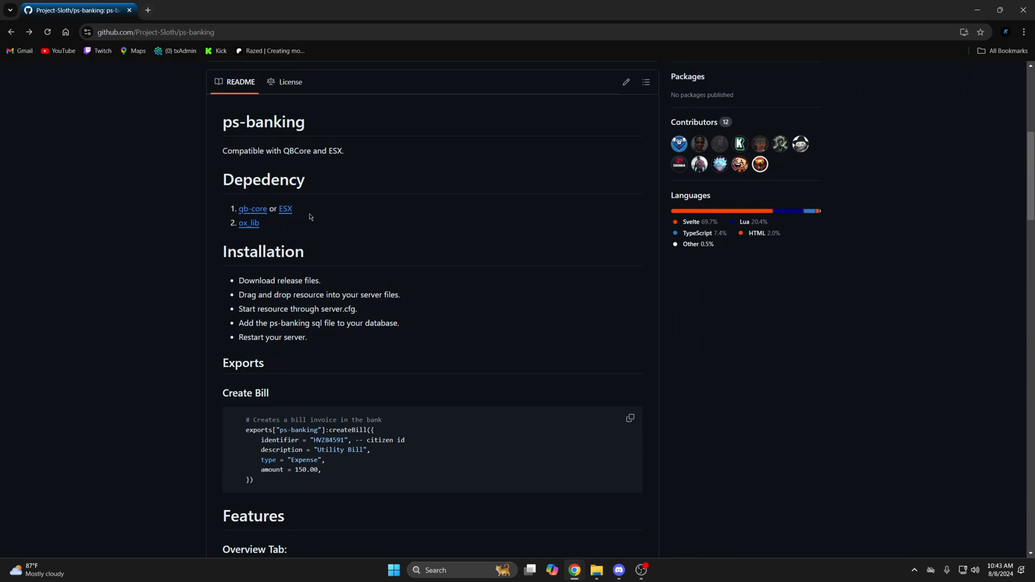
scroll("down", 3)
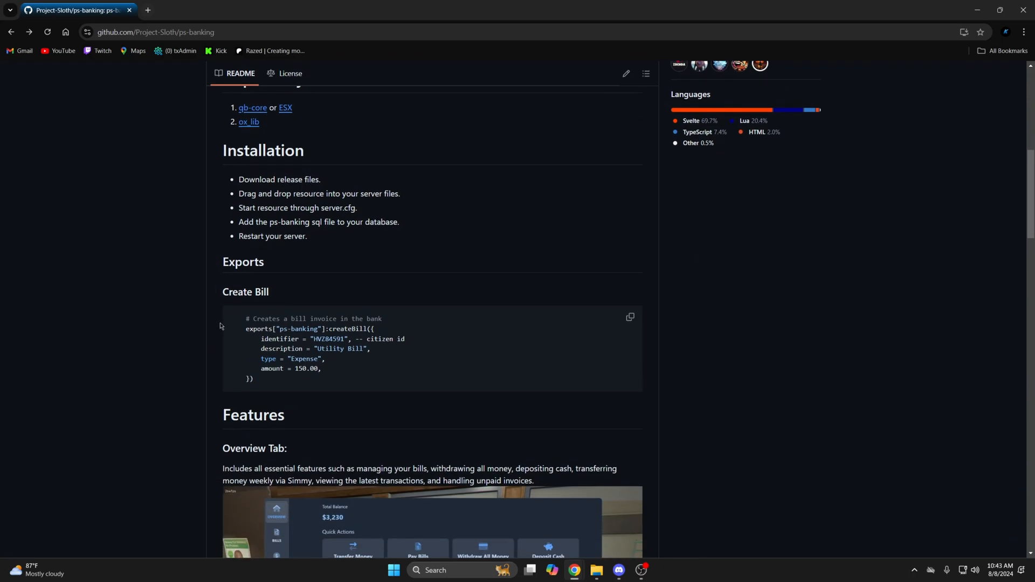
scroll("down", 3)
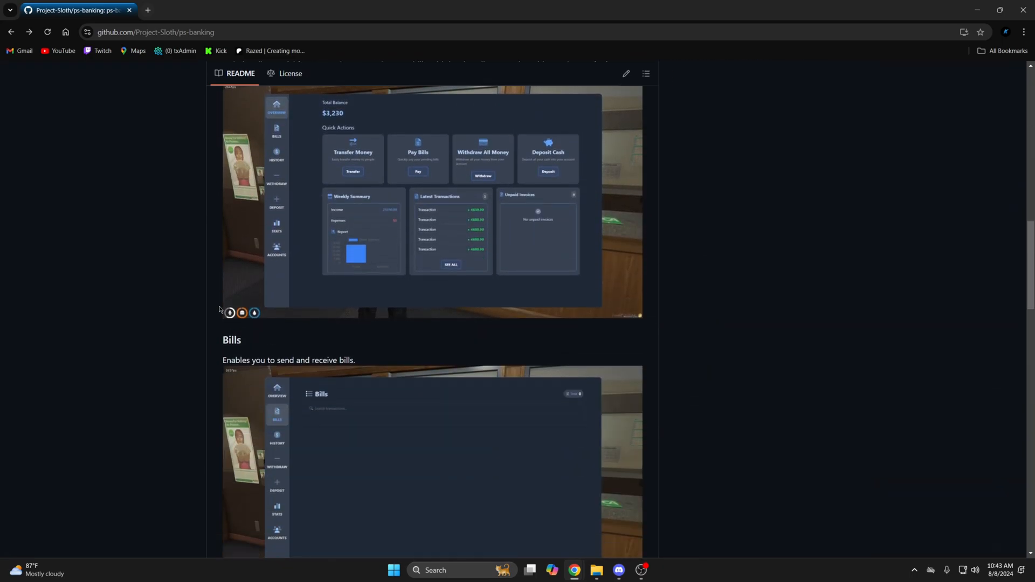
scroll("down", 3)
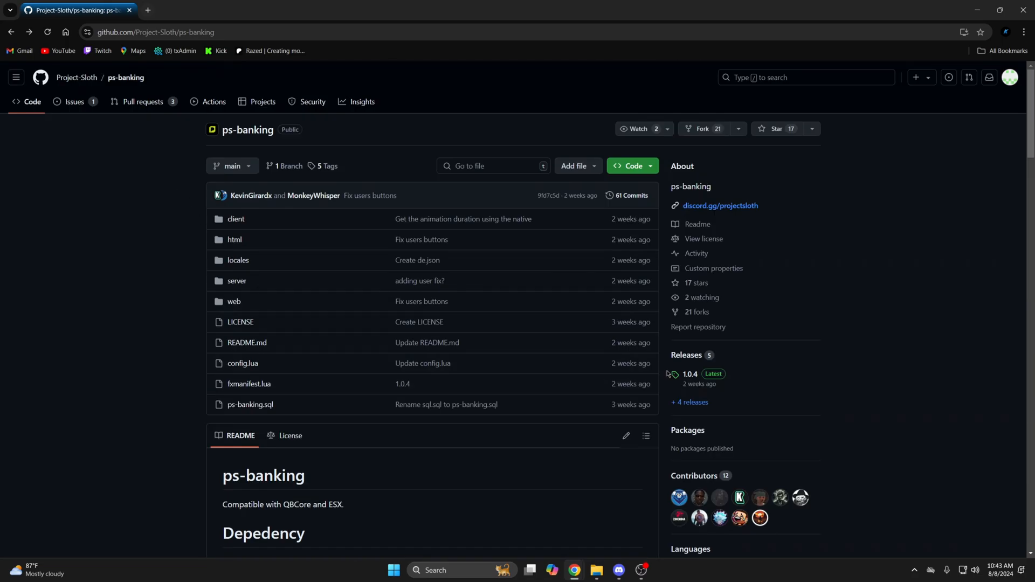
left_click(689, 374)
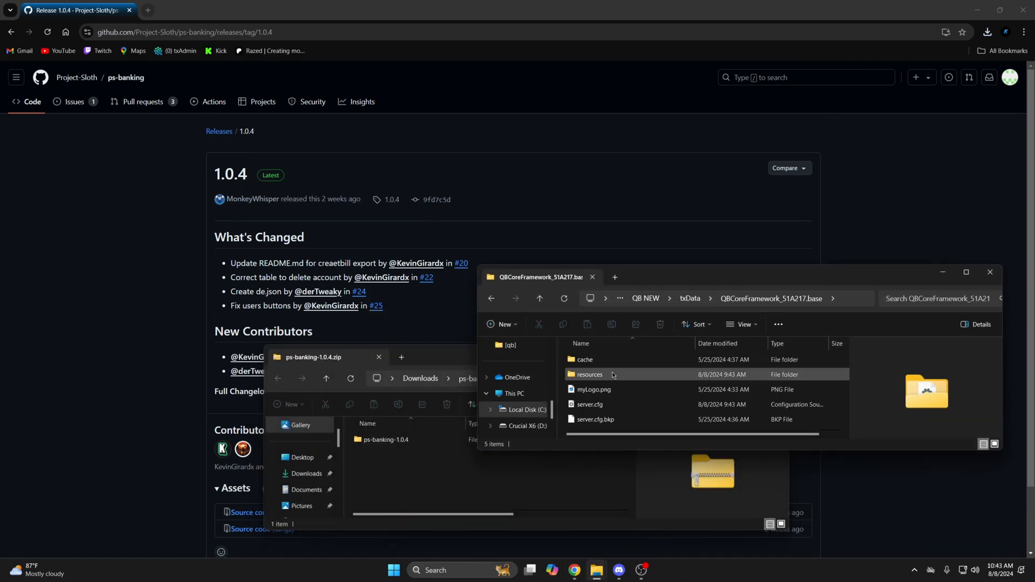
- Place the release folder in resources as 'ps-banking' and open server.cfg
double_click(591, 374)
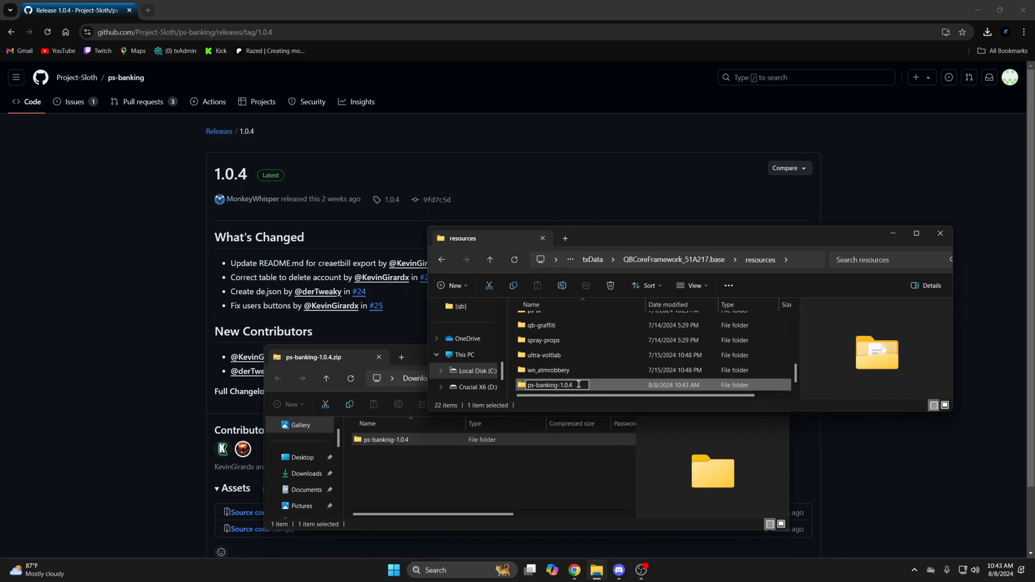
type("ps-banking")
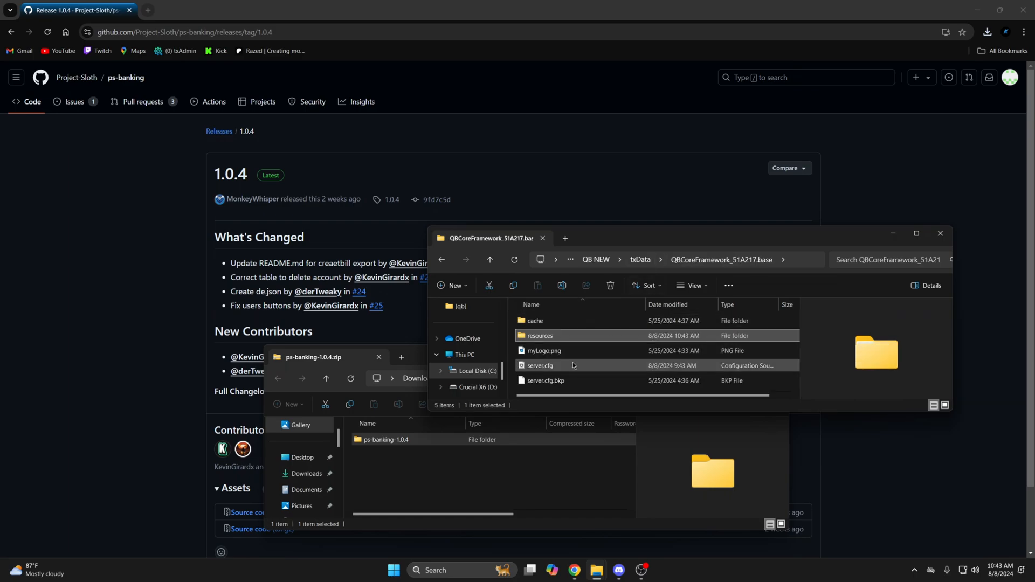
double_click(539, 365)
type("ensure ps-banking")
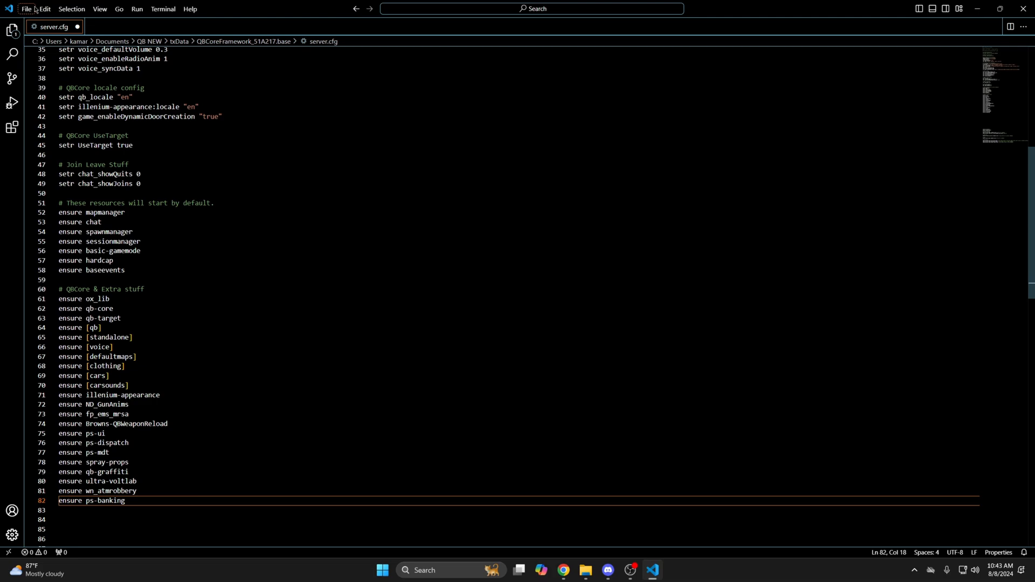
- Save server.cfg with the 'ensure ps-banking' line added
key("Ctrl+s")
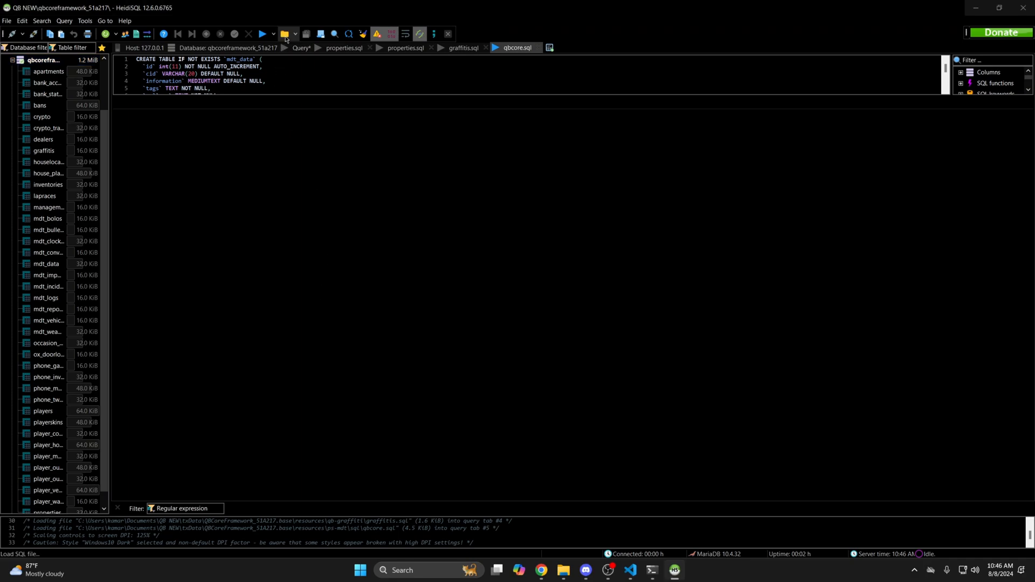
- Load resources/ps-banking/ps-banking.sql into HeidiSQL
left_click(288, 34)
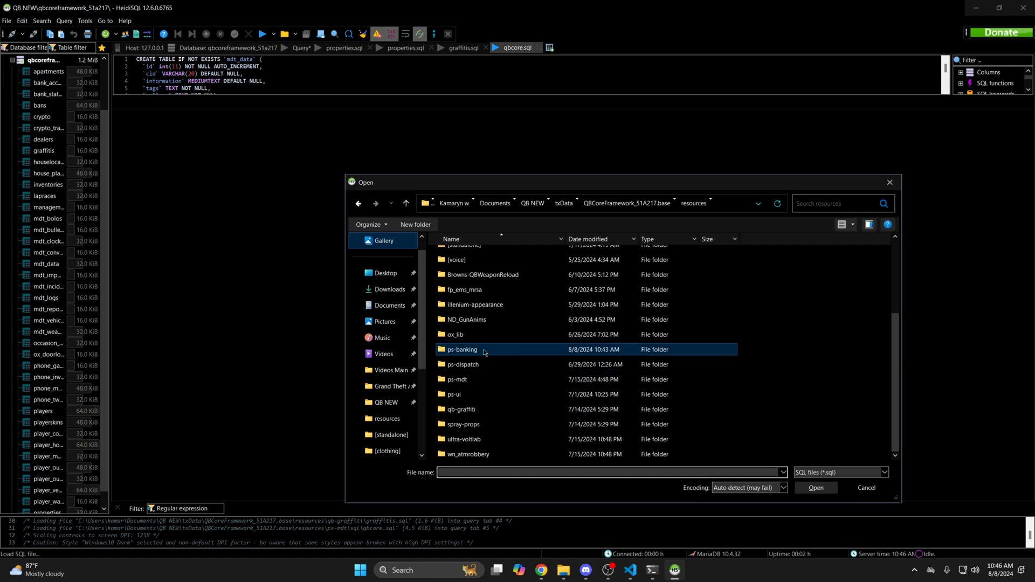
double_click(462, 350)
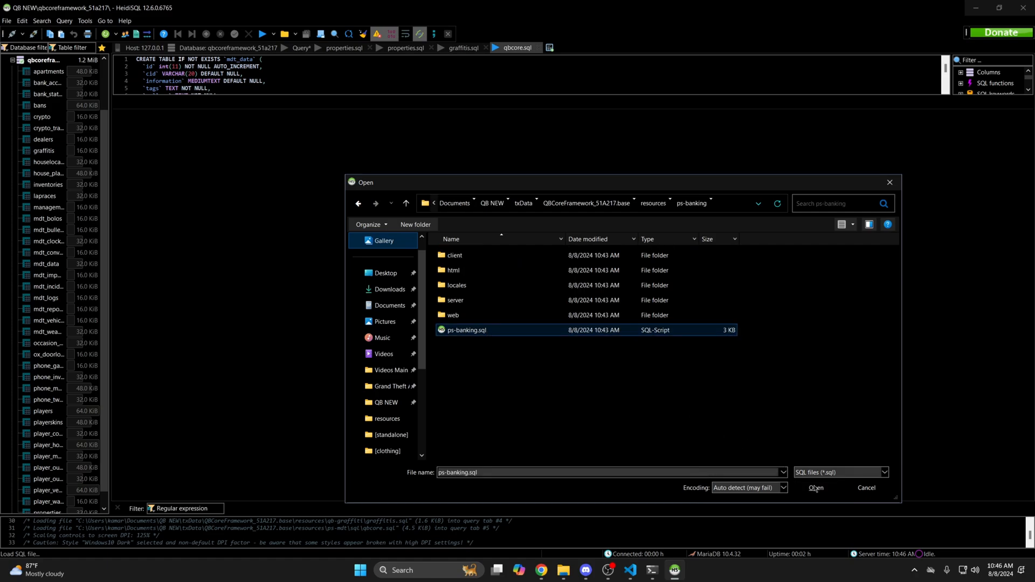
left_click(815, 488)
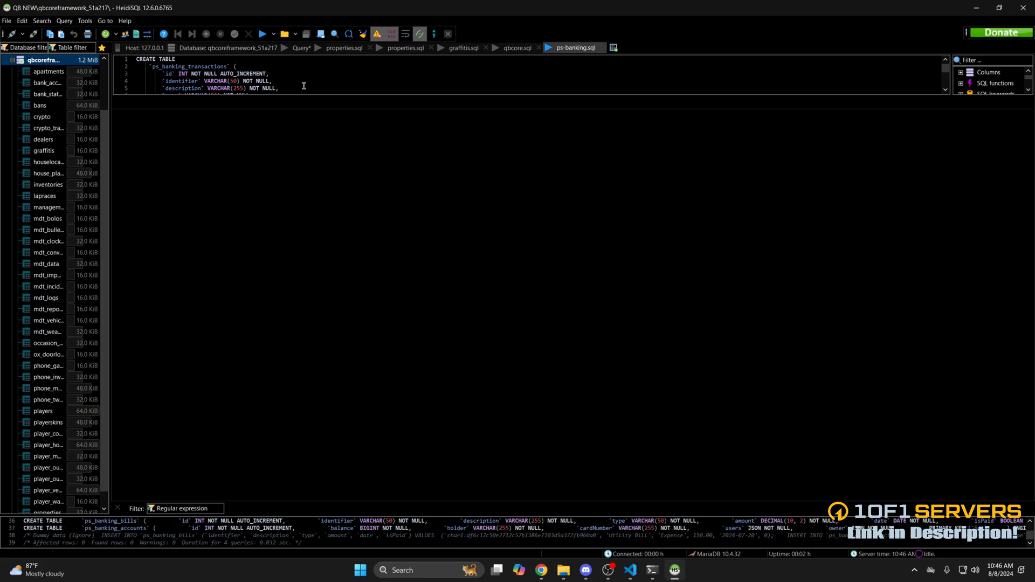
mouse_move(1023, 7)
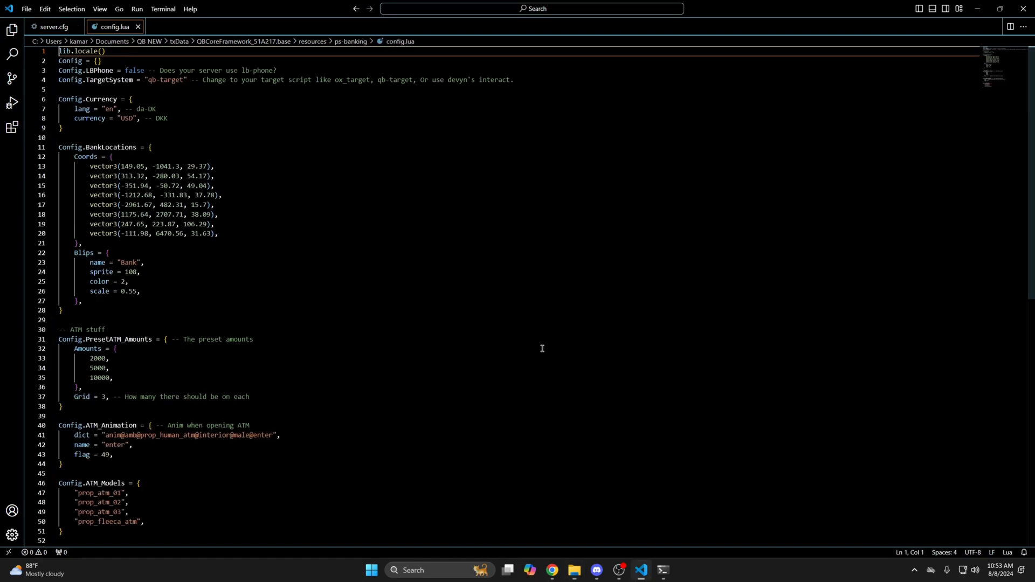
mouse_move(317, 139)
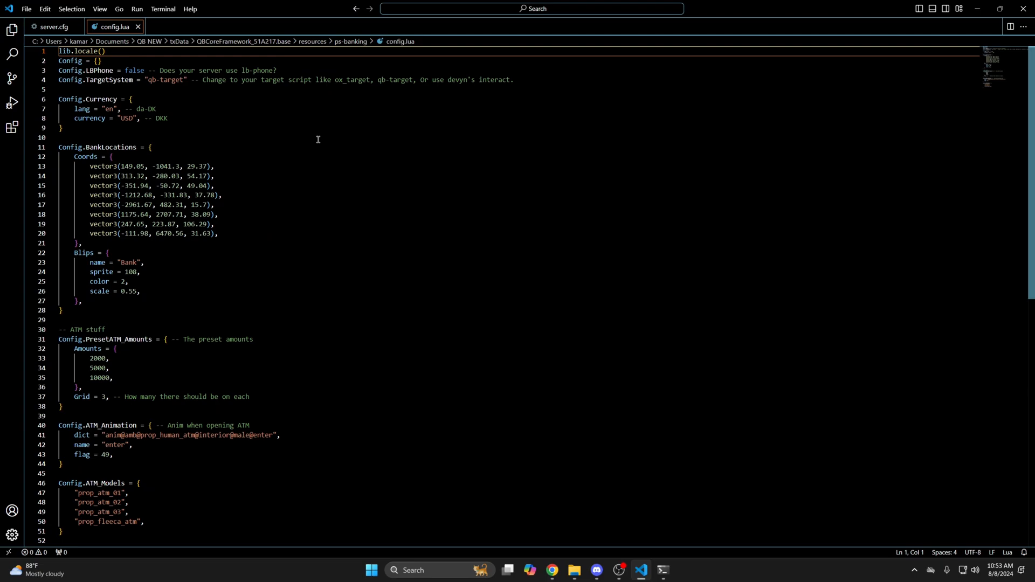
- Select the Config.Currency lang line and scroll through the bank and ATM settings
left_click_drag(282, 80, 421, 79)
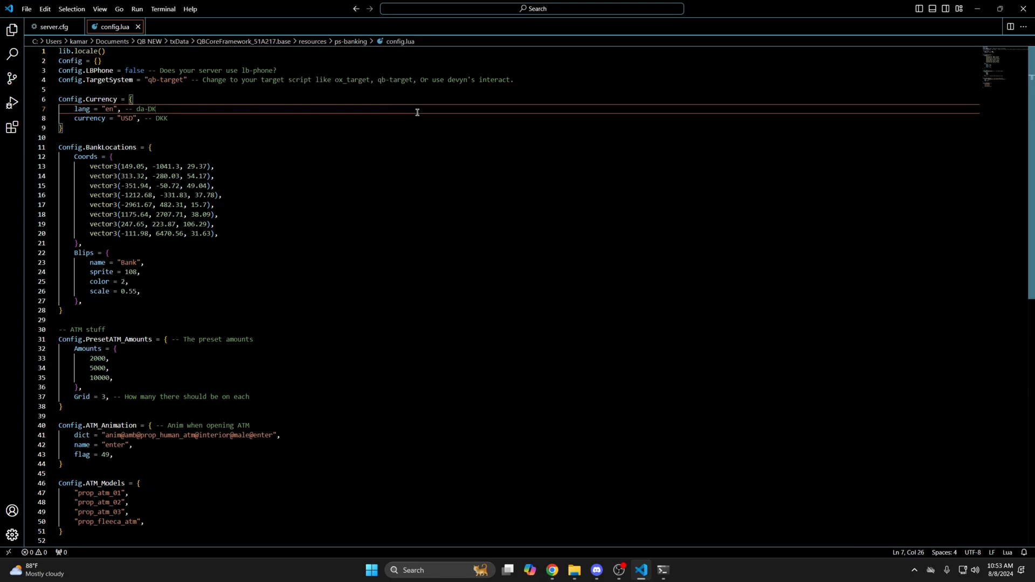
mouse_move(225, 195)
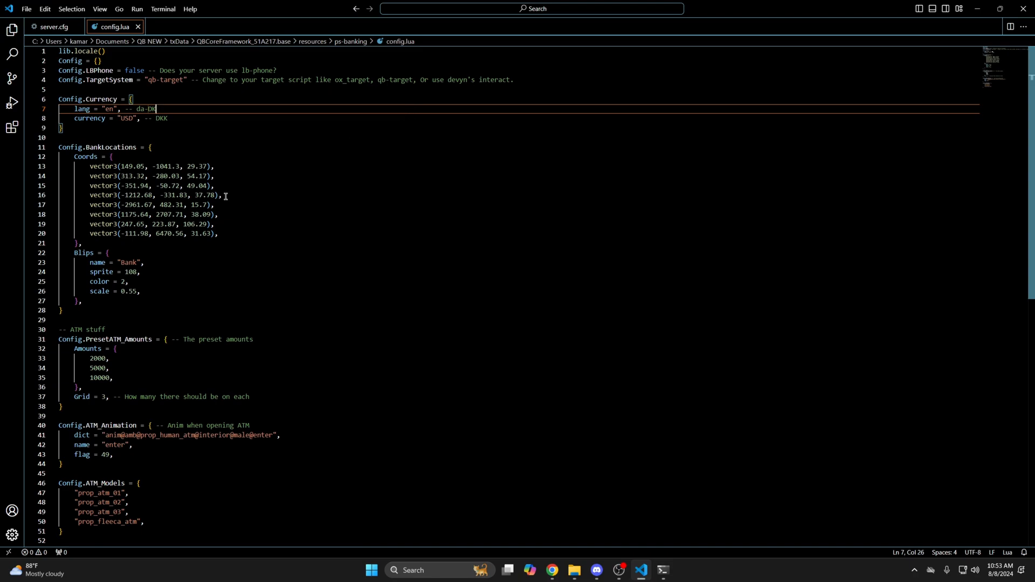
scroll("down", 3)
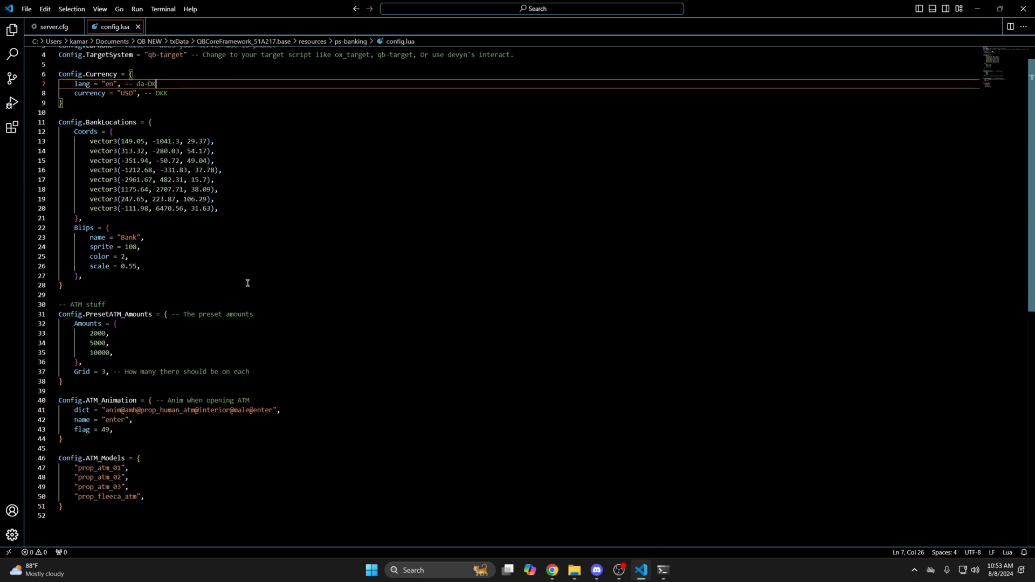
scroll("down", 3)
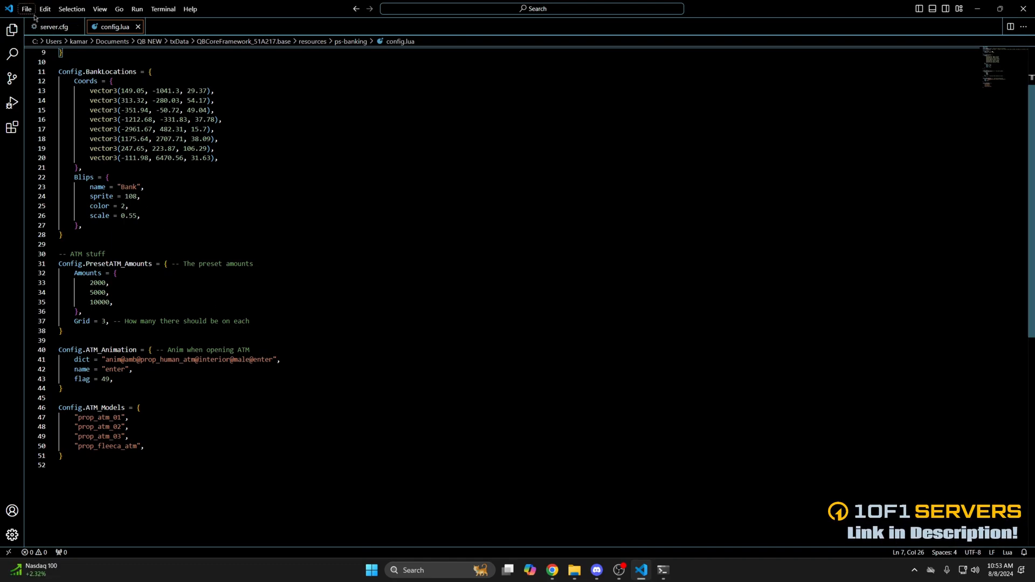
mouse_move(291, 277)
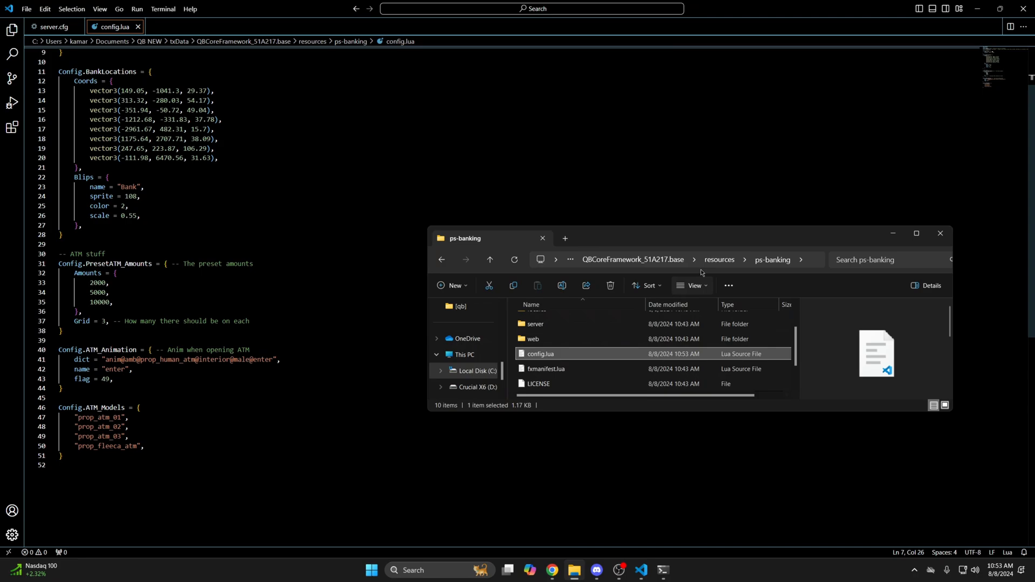
- Click in the resources\ps-banking file list showing config.lua
left_click(719, 259)
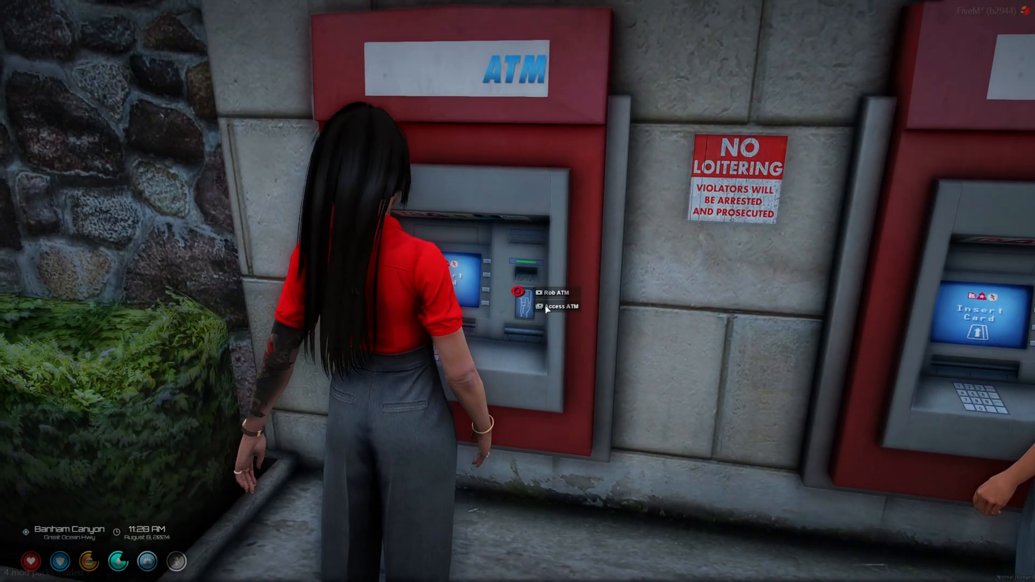
- Choose Access ATM instead of robbing the roadside ATM
left_click(552, 306)
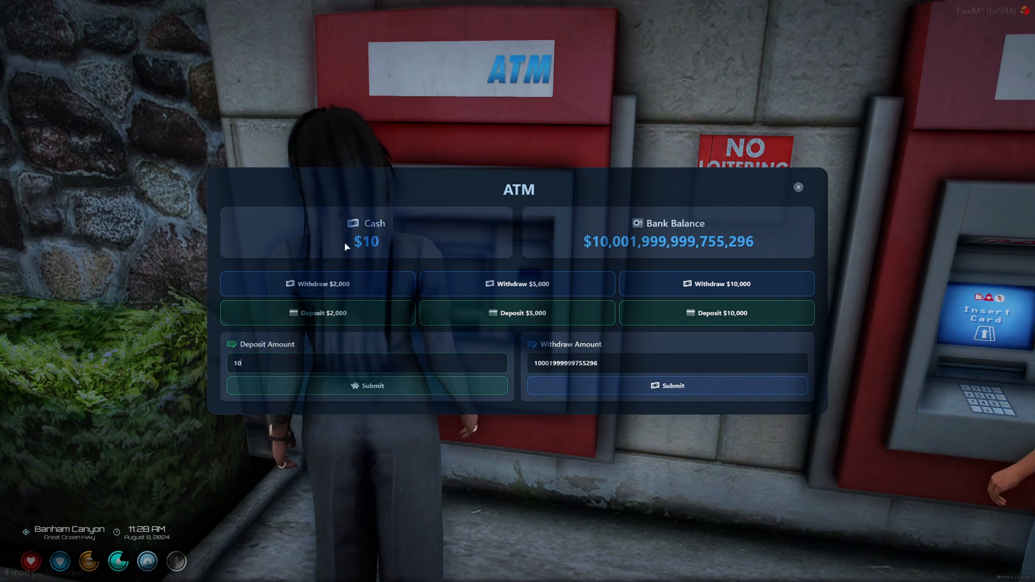
mouse_move(357, 383)
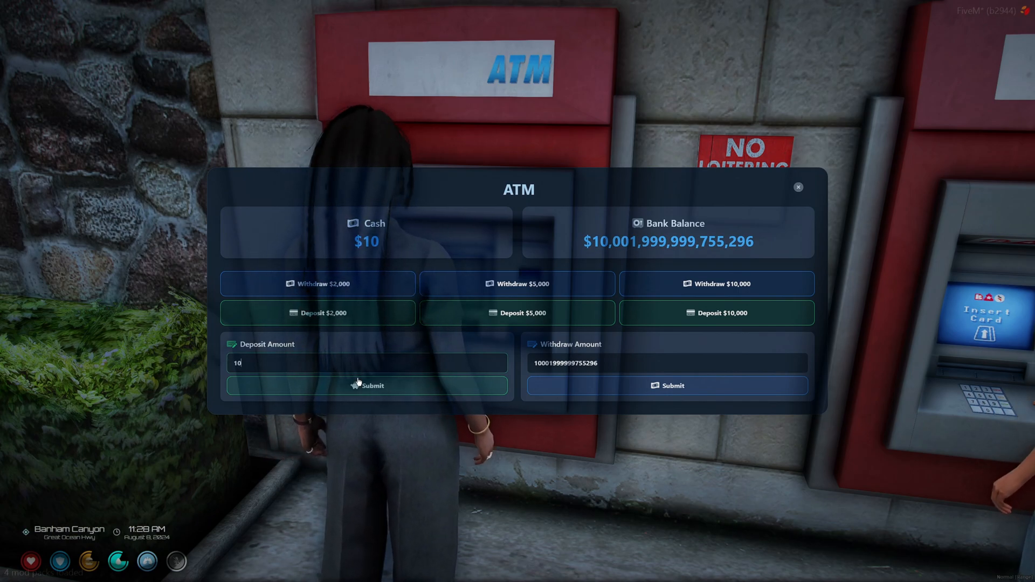
- Deposit the $10 cash, then make preset $2,000 and $5,000 deposits
left_click(367, 386)
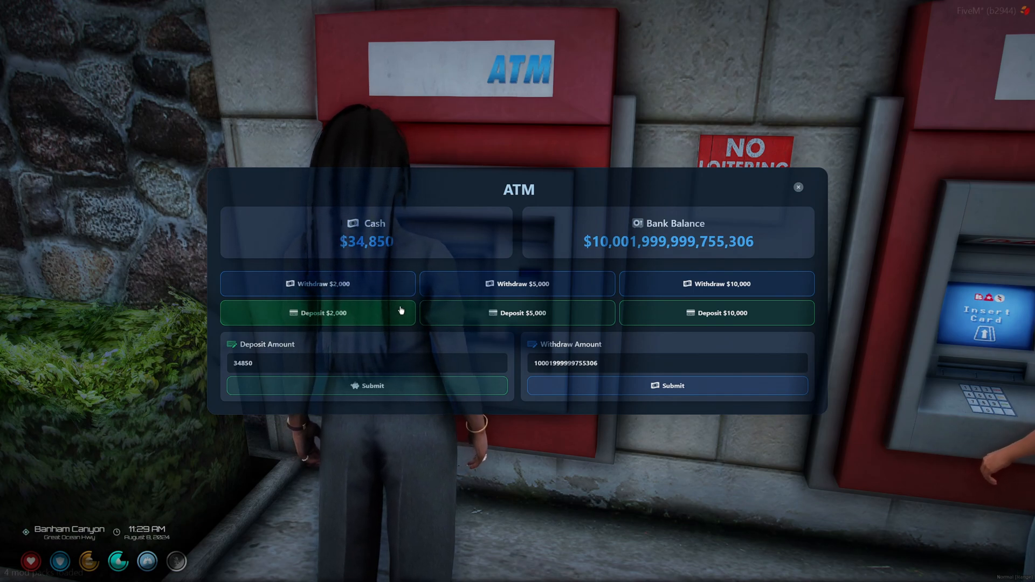
left_click(317, 284)
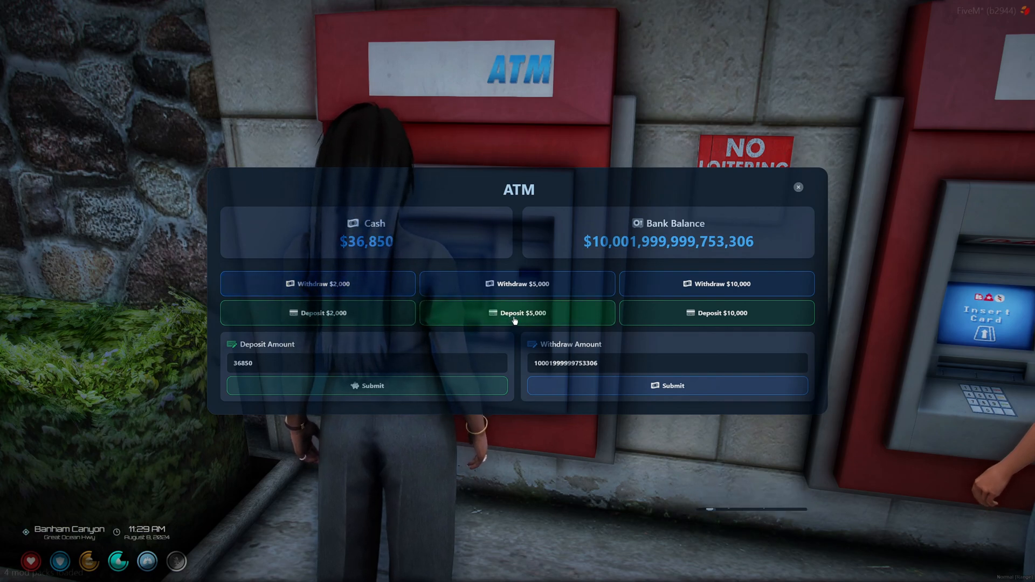
left_click(517, 312)
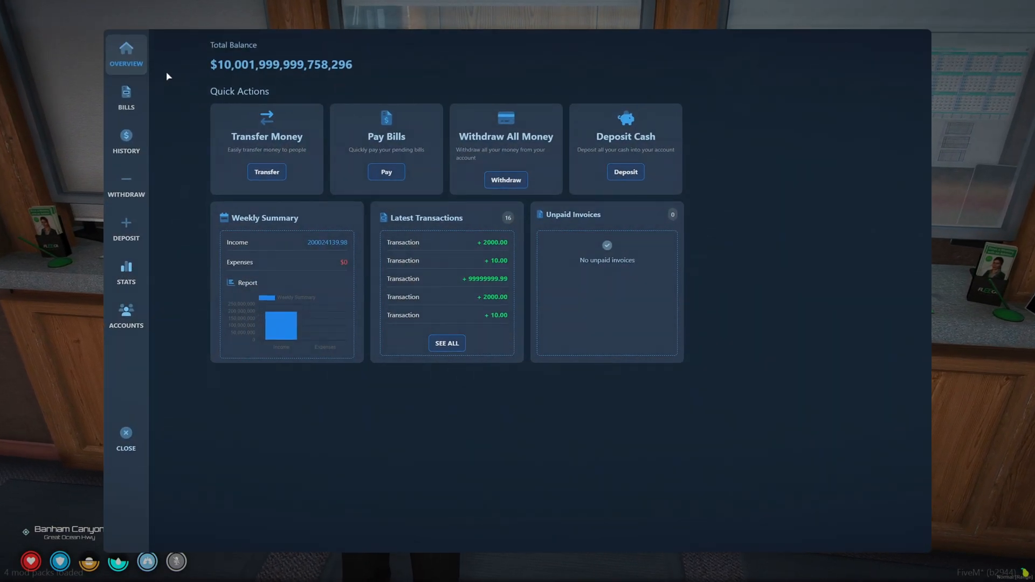
mouse_move(244, 66)
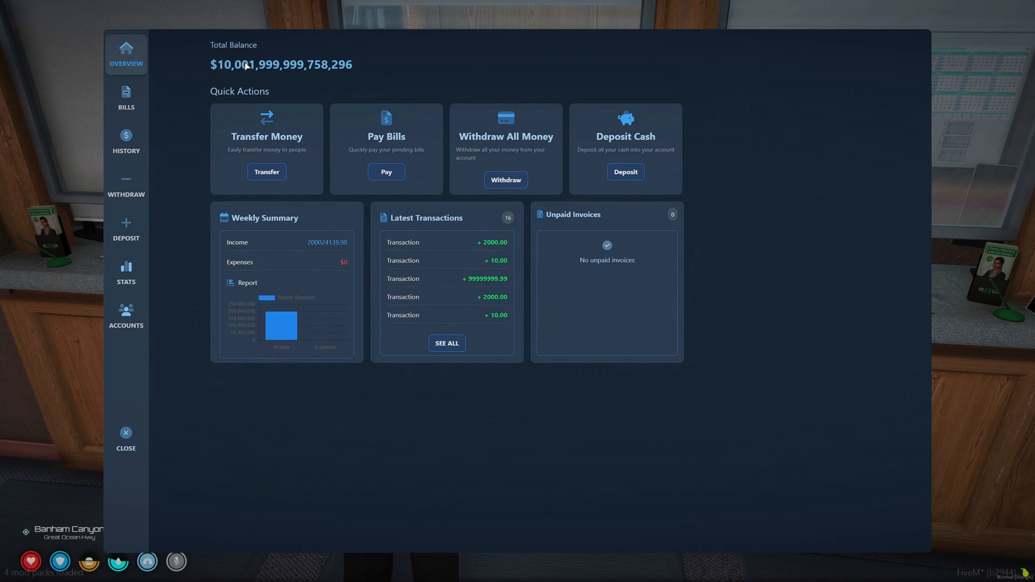
mouse_move(280, 134)
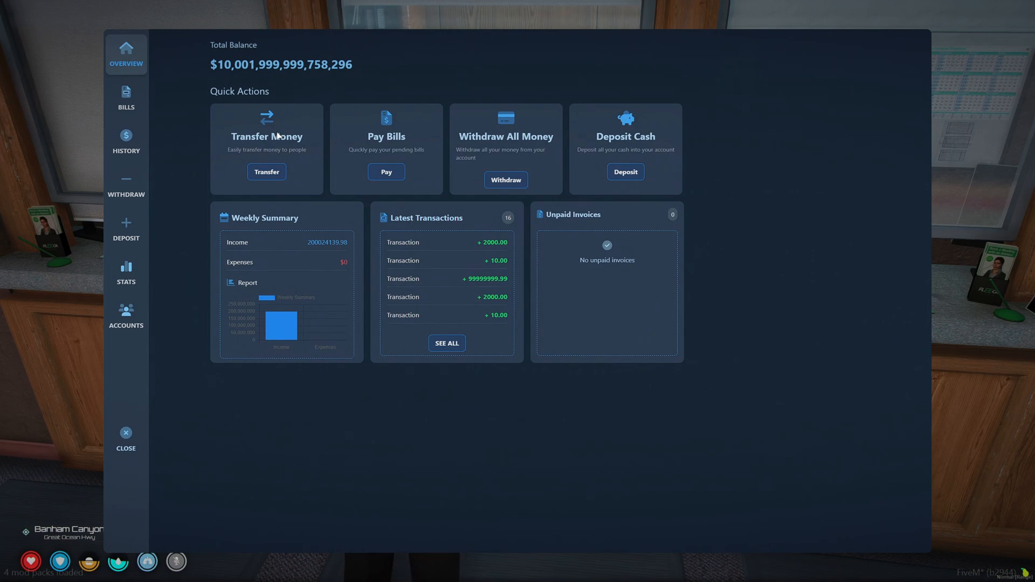
- Attempt a $10 transfer to player ID 1, which is rejected as self-transfer
left_click(266, 172)
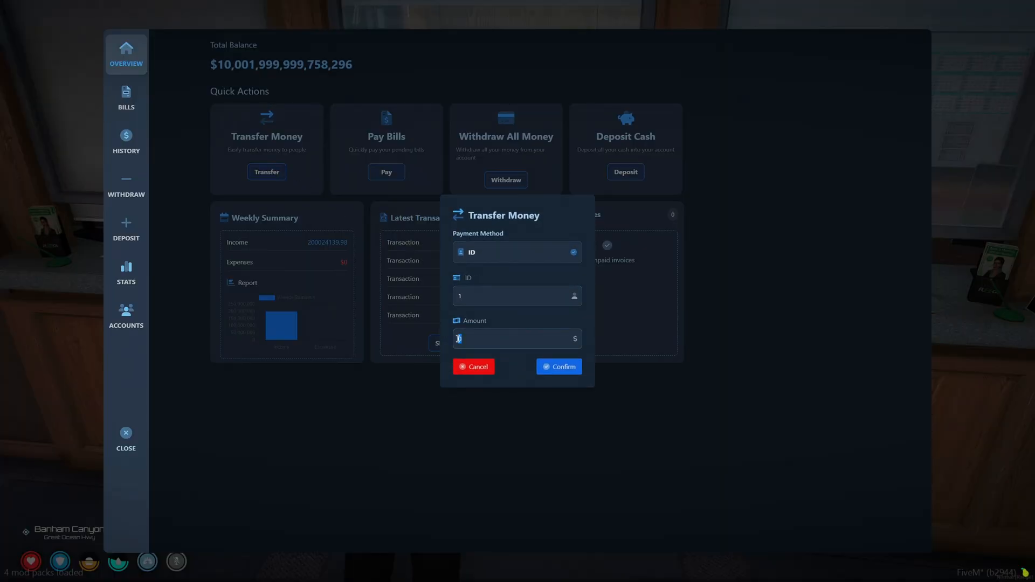
type("10")
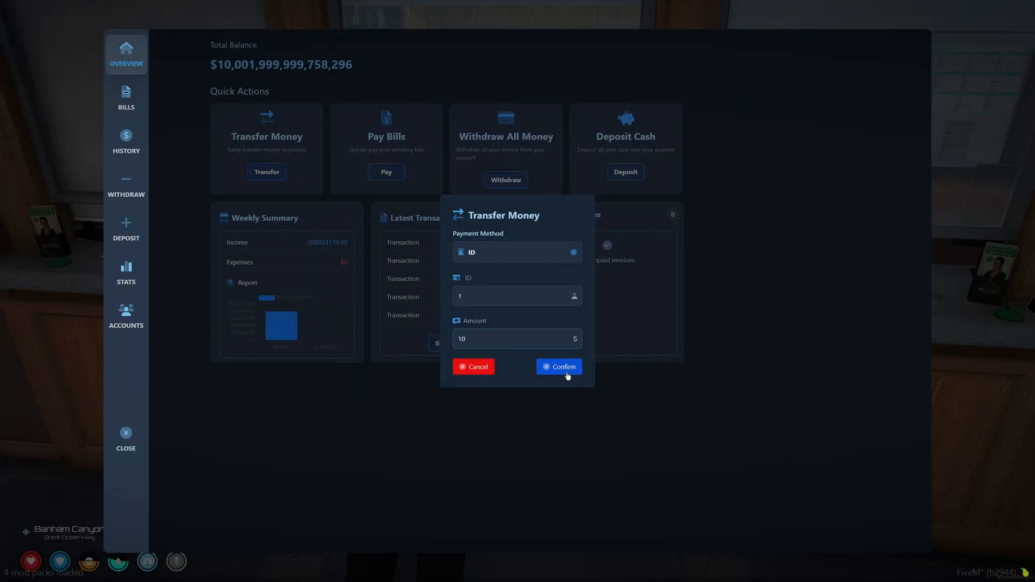
left_click(559, 367)
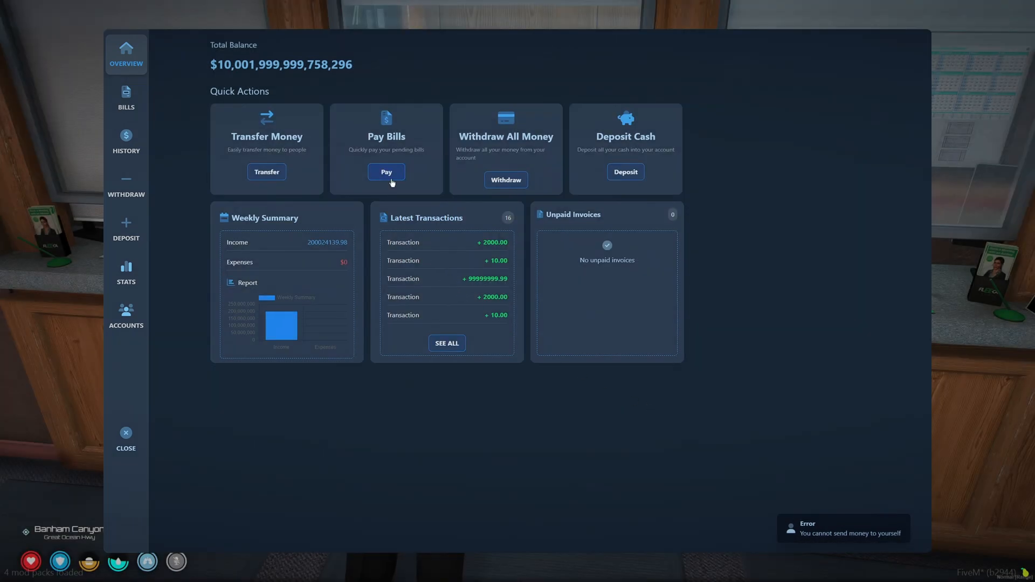
- Pay all pending bills from the Pay Bills card and confirm the prompt
left_click(386, 172)
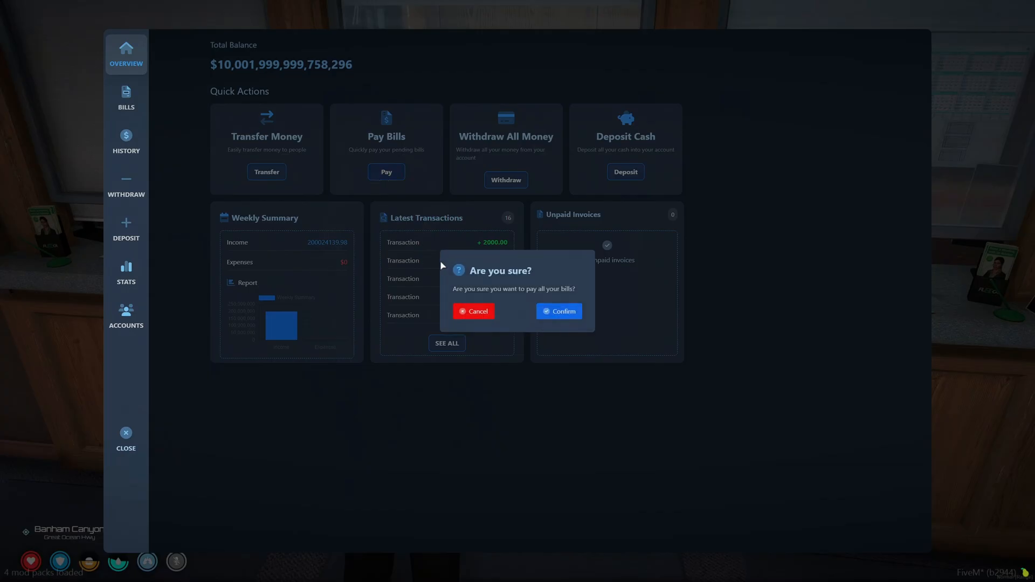
left_click(559, 311)
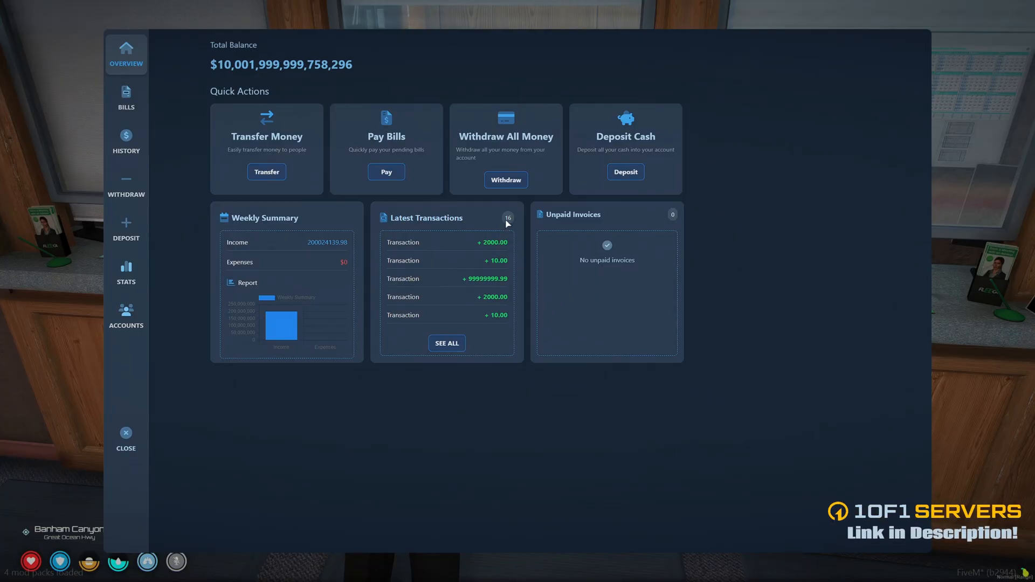
mouse_move(302, 235)
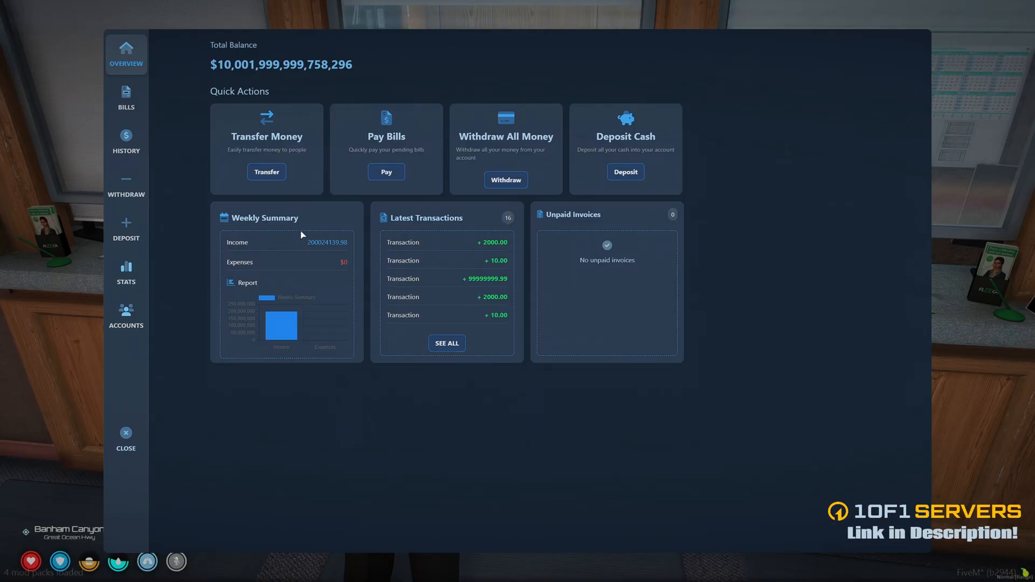
mouse_move(291, 259)
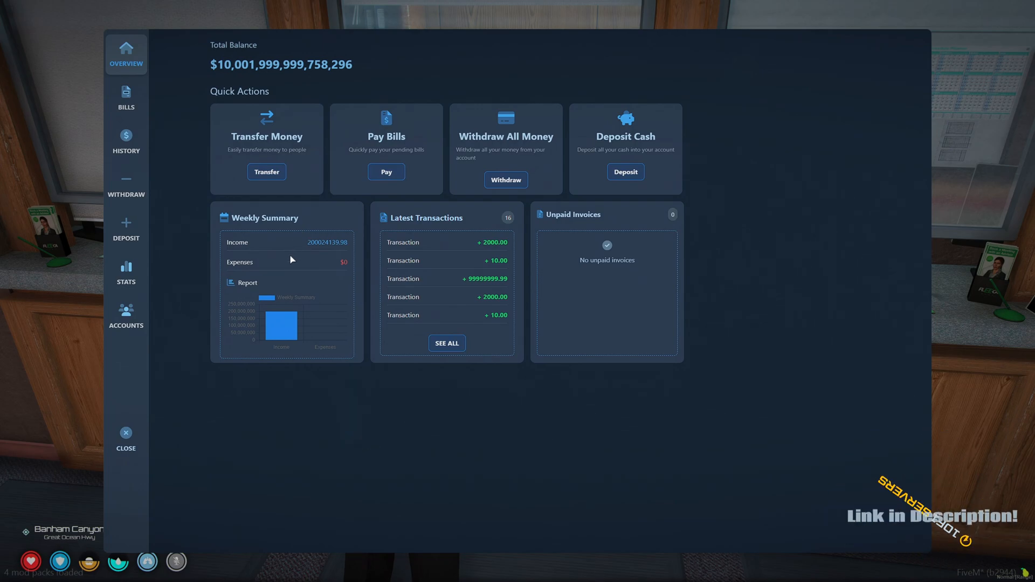
mouse_move(284, 321)
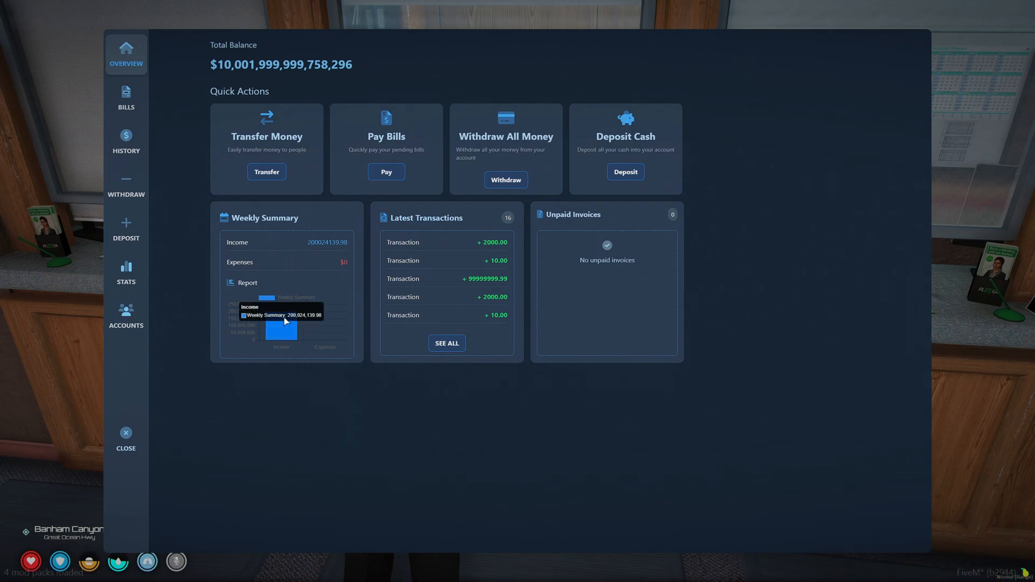
mouse_move(415, 227)
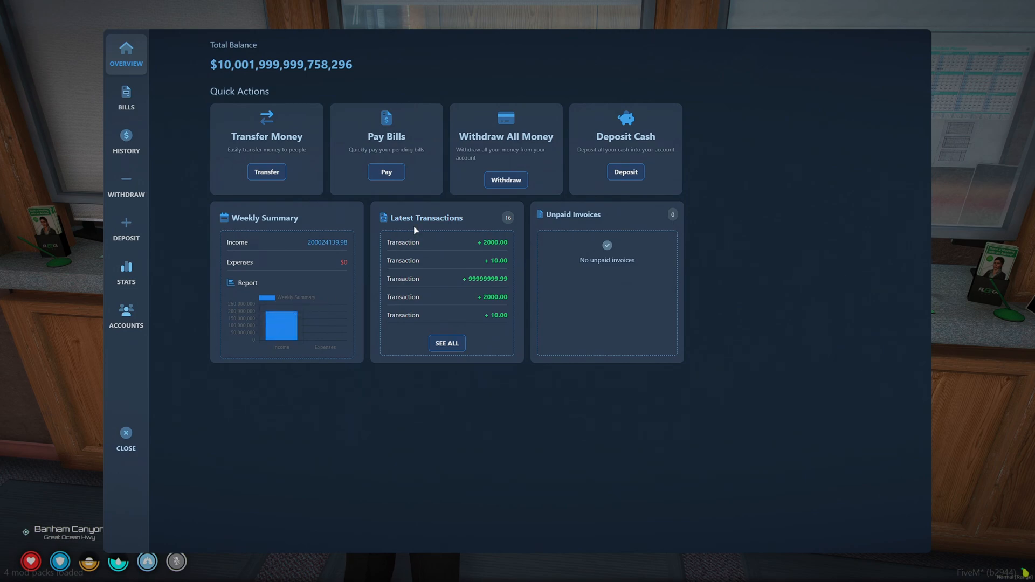
mouse_move(602, 244)
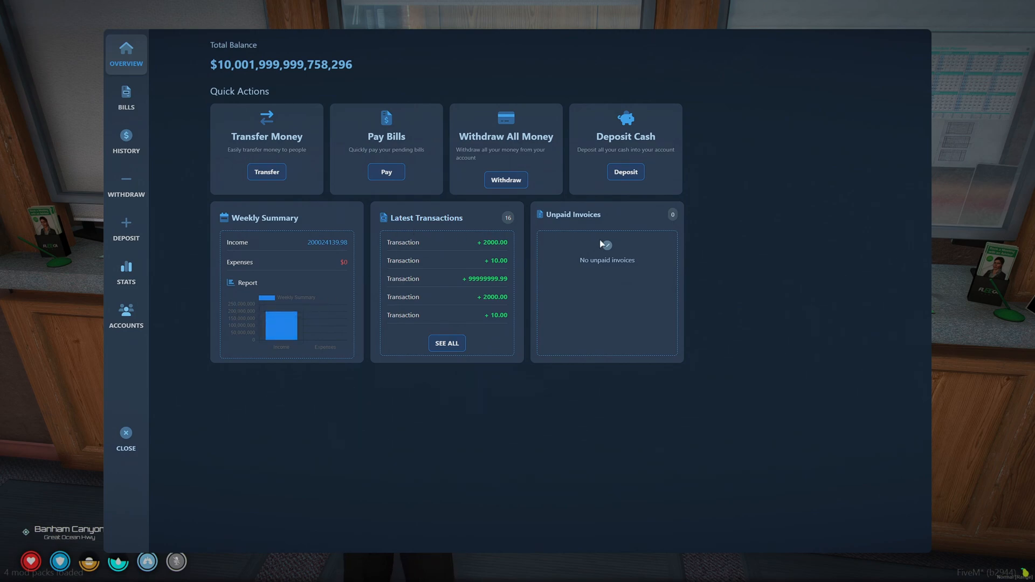
- Show the History page listing all 16 transactions, e.g. +2000.00 and +99999999.99
left_click(126, 142)
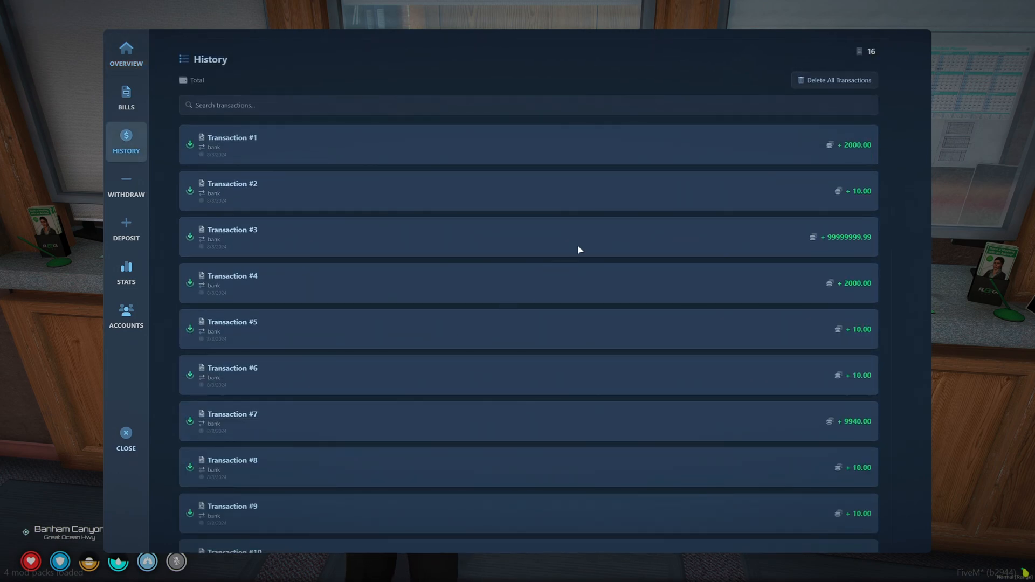
mouse_move(809, 57)
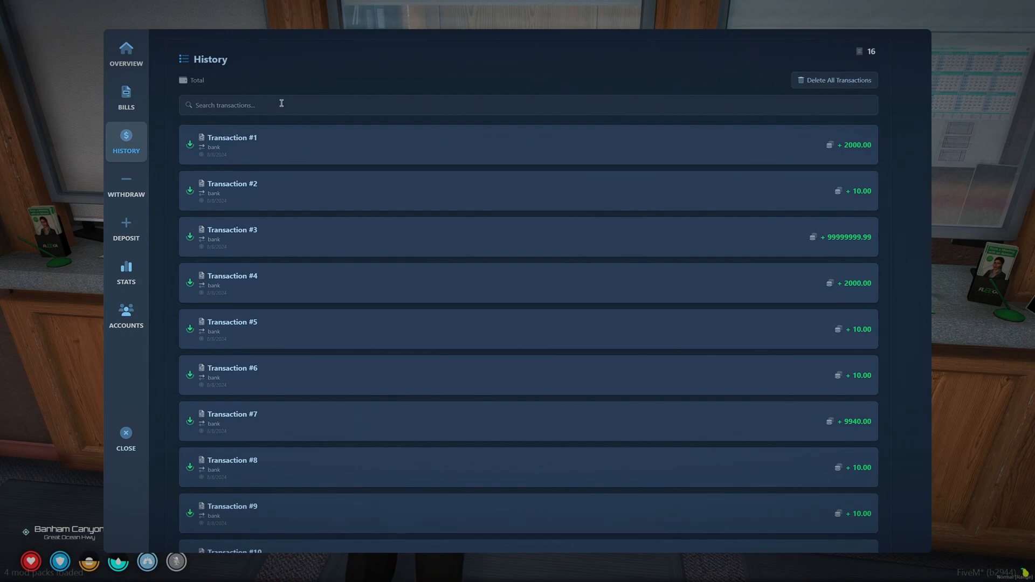
mouse_move(286, 289)
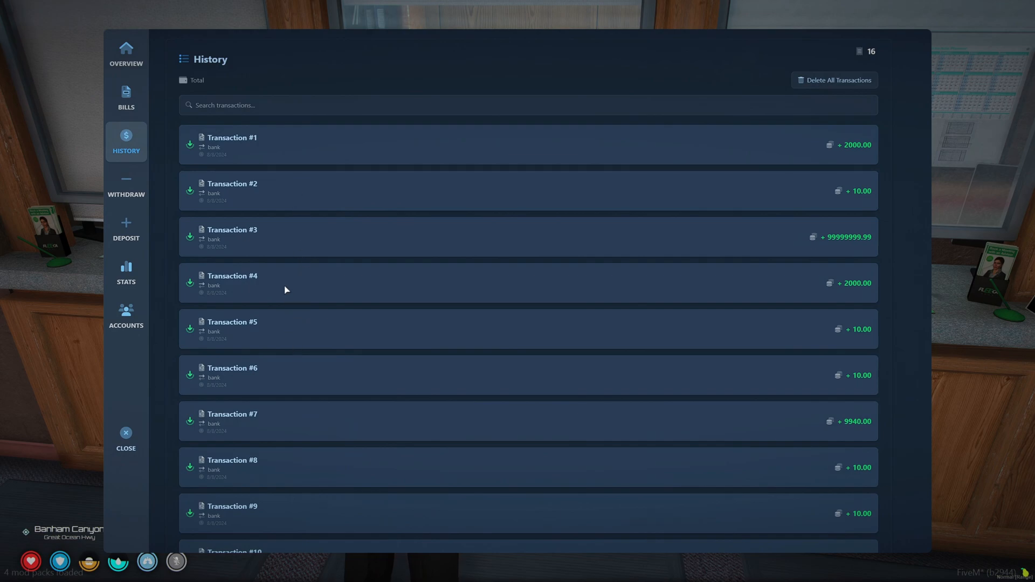
mouse_move(271, 154)
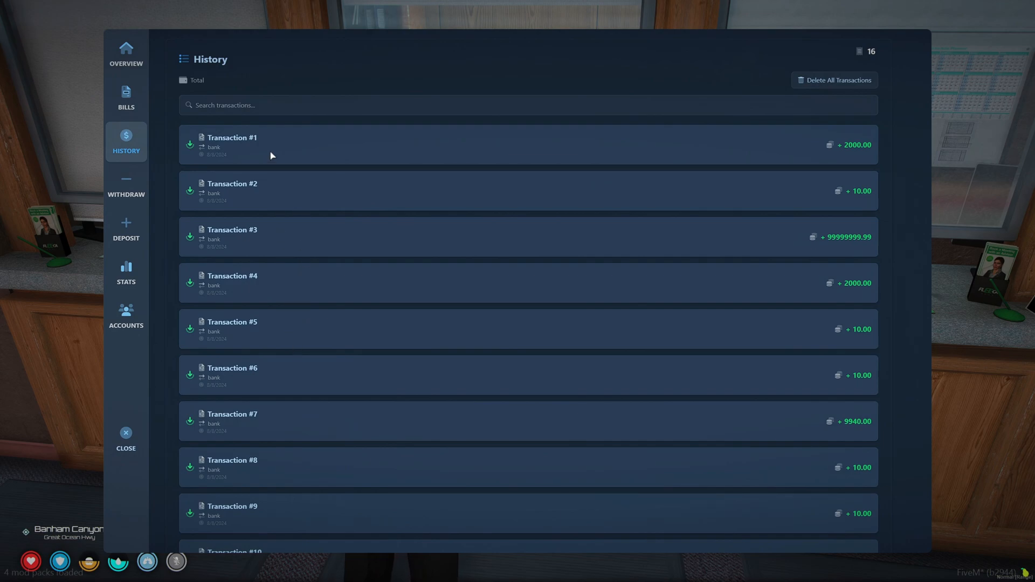
mouse_move(114, 186)
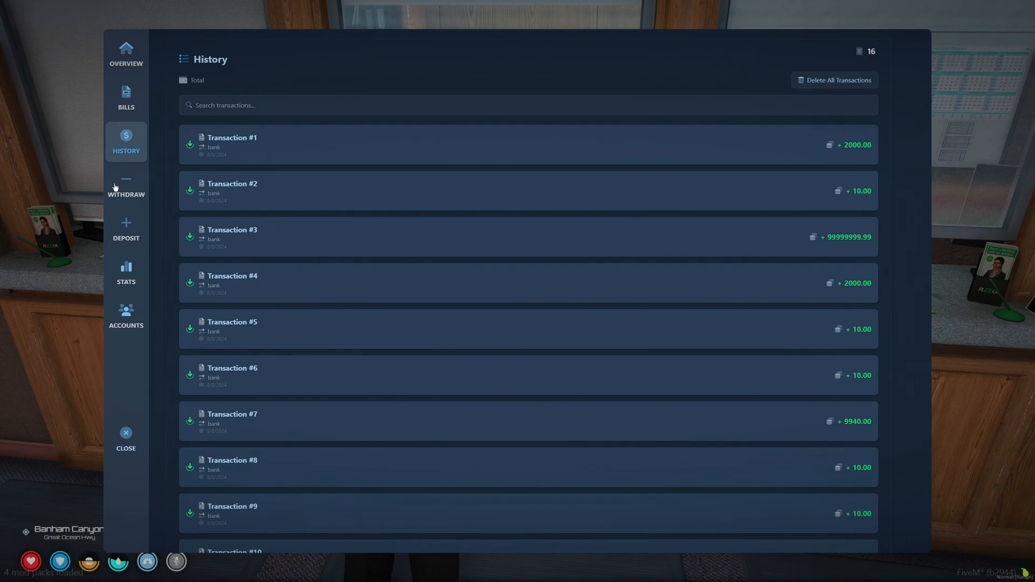
- Withdraw the entered amount, leaving a $10,001,999,999,758,286 balance
left_click(126, 186)
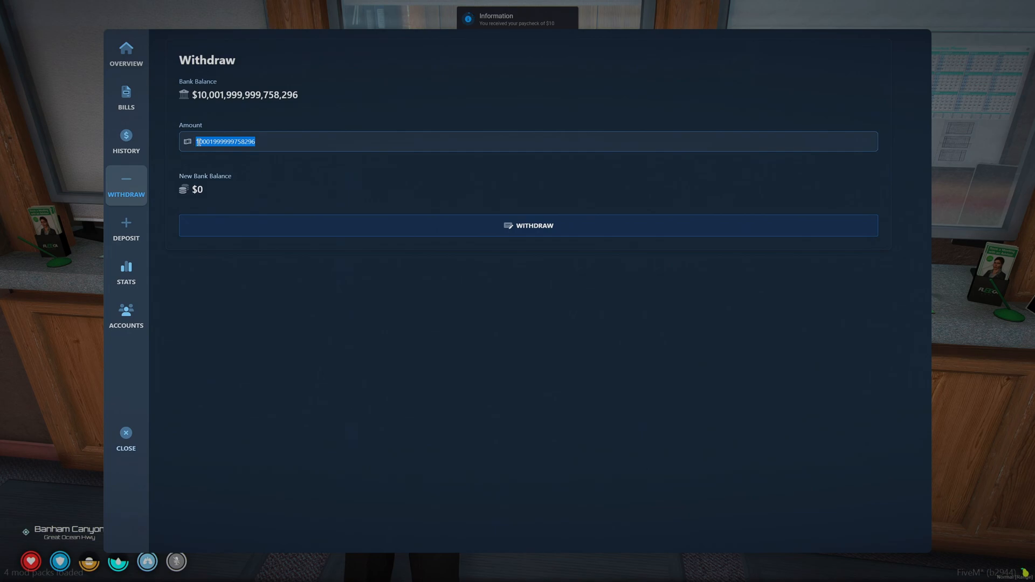
left_click(528, 225)
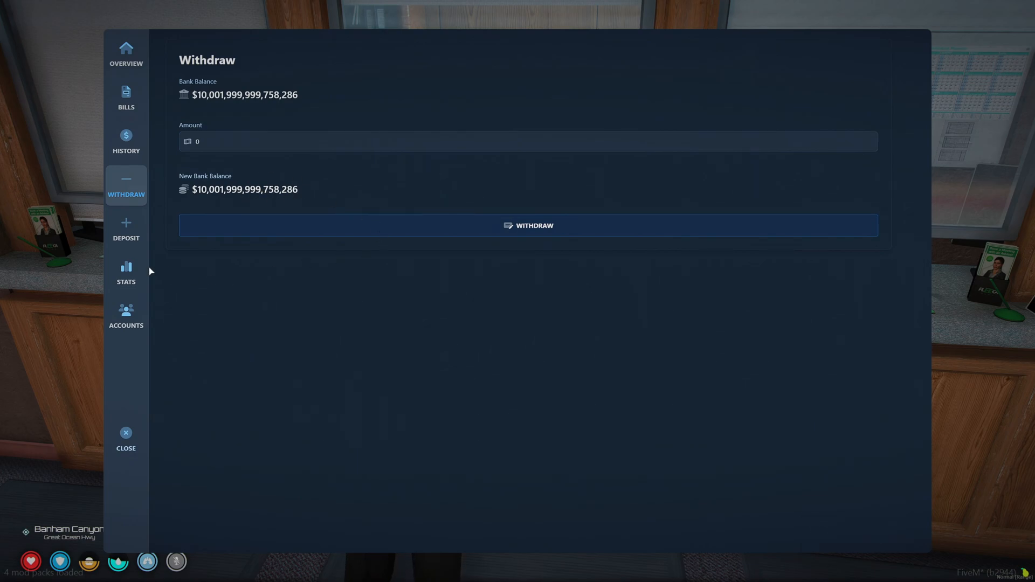
- View the Statistics report of 16 transactions, then go to the Accounts page
left_click(126, 273)
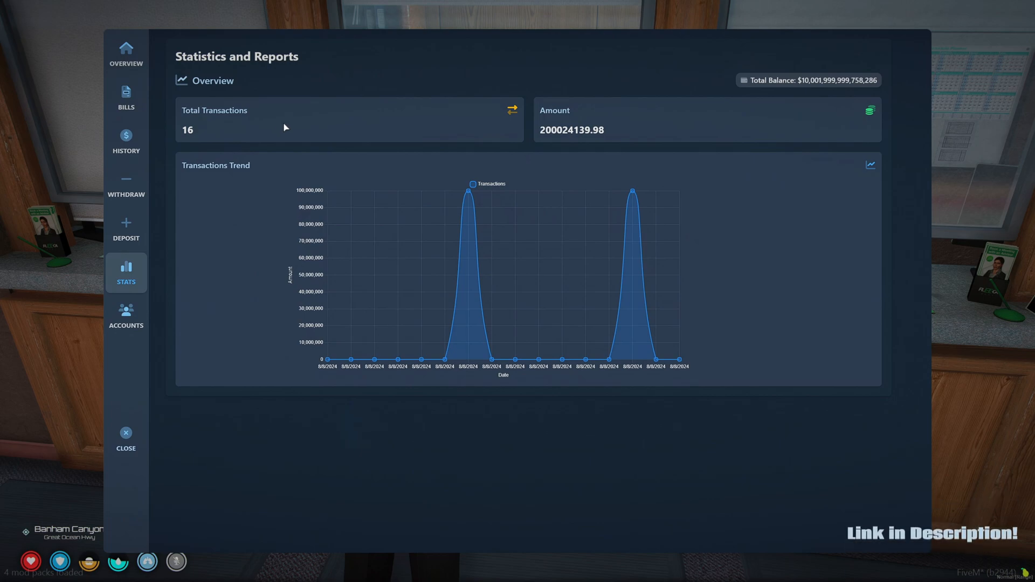
mouse_move(487, 251)
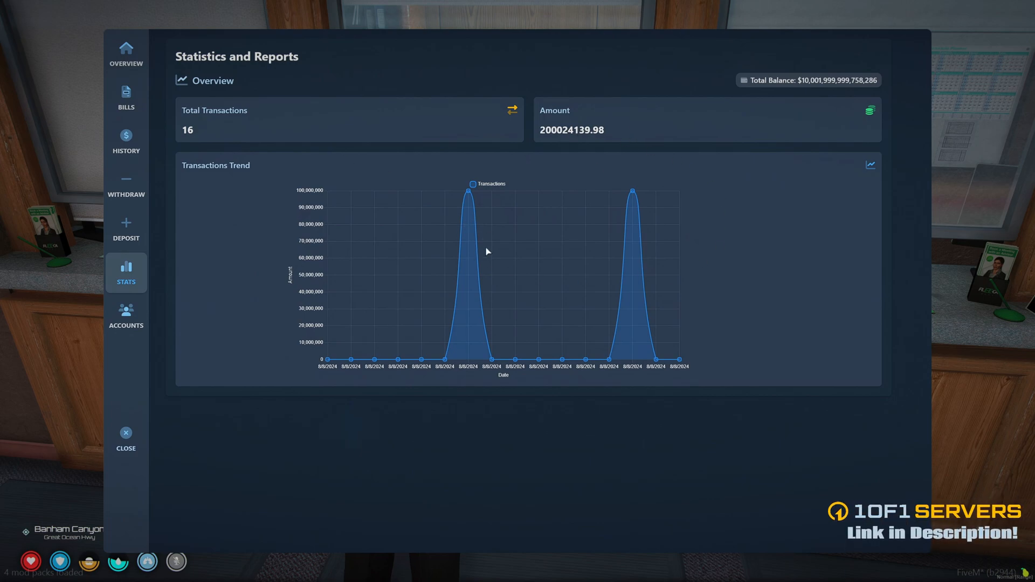
left_click(126, 317)
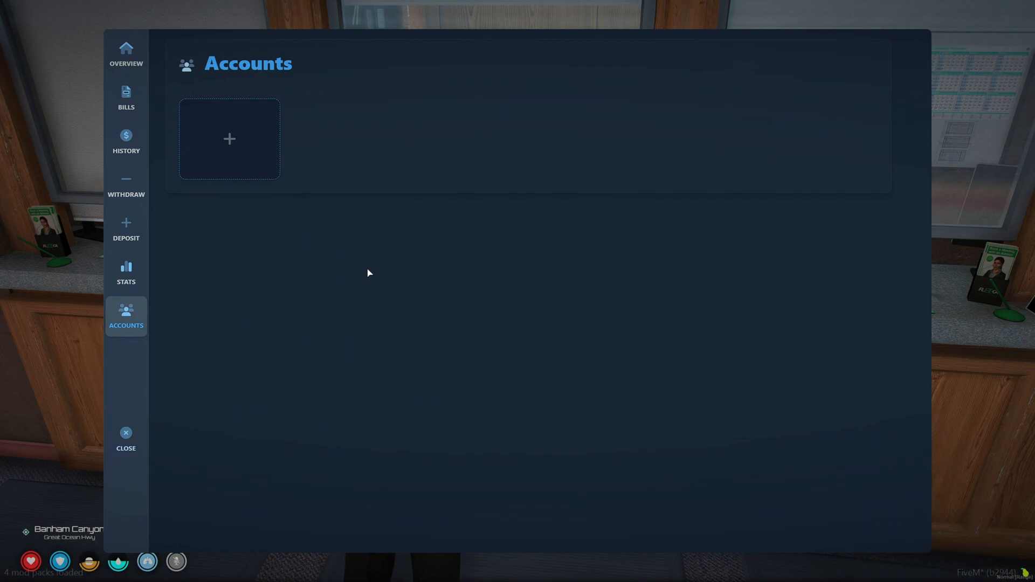
- Create a $0 account 'Kam Kam - Test' from the add-account tile
left_click(229, 139)
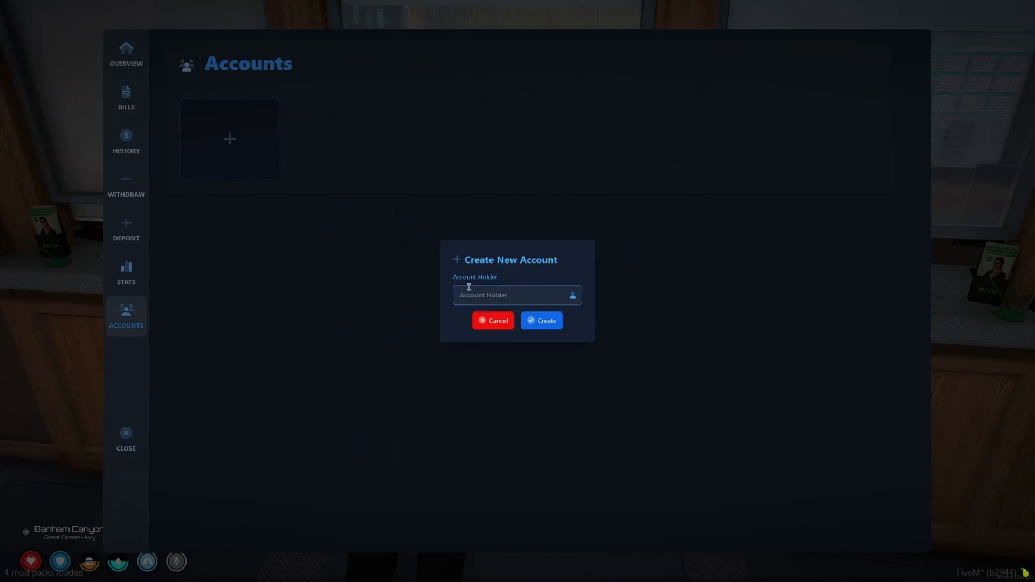
left_click(542, 320)
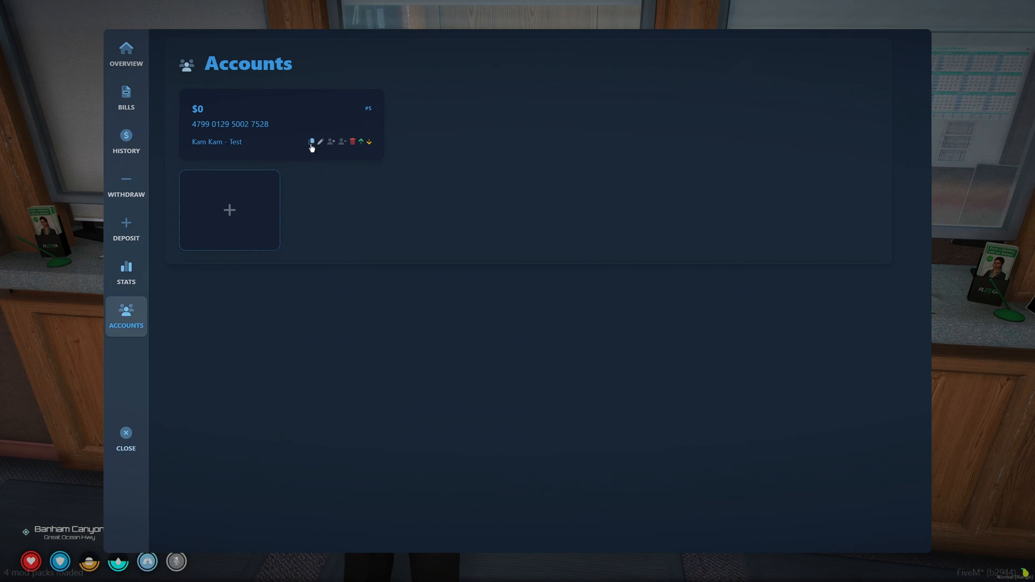
- Rename the Test account to Savings
left_click(320, 142)
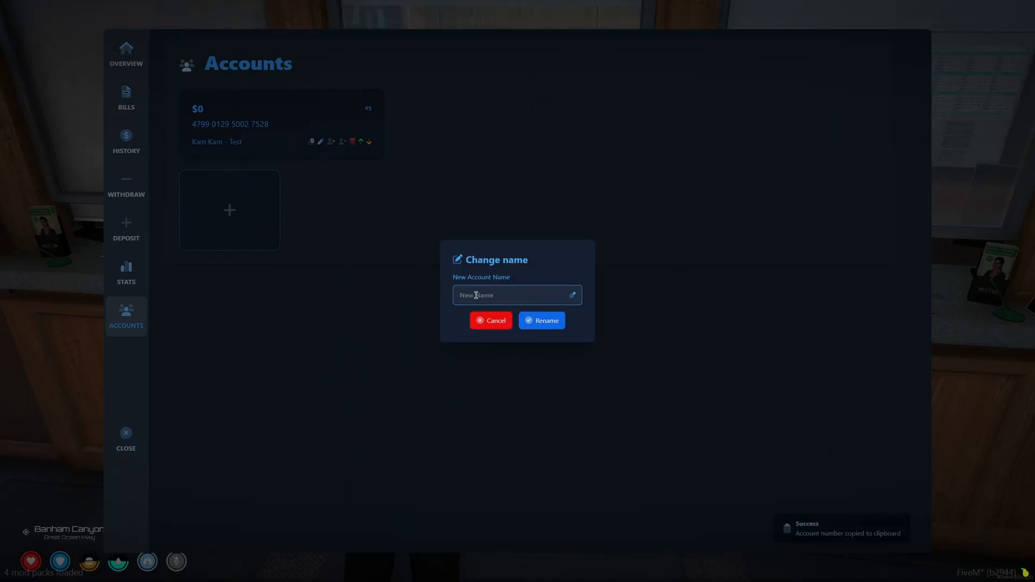
type("Savings")
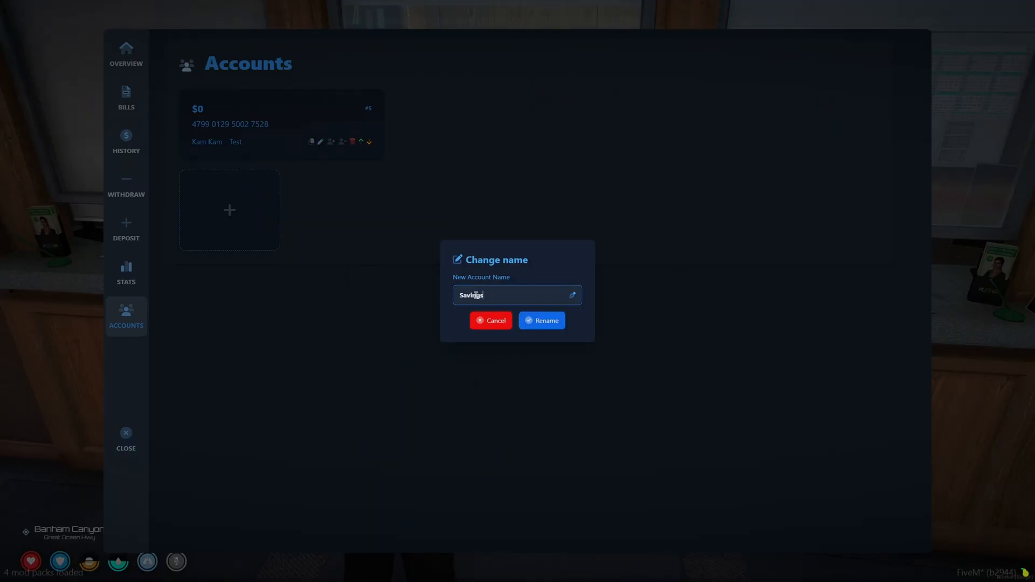
left_click(541, 320)
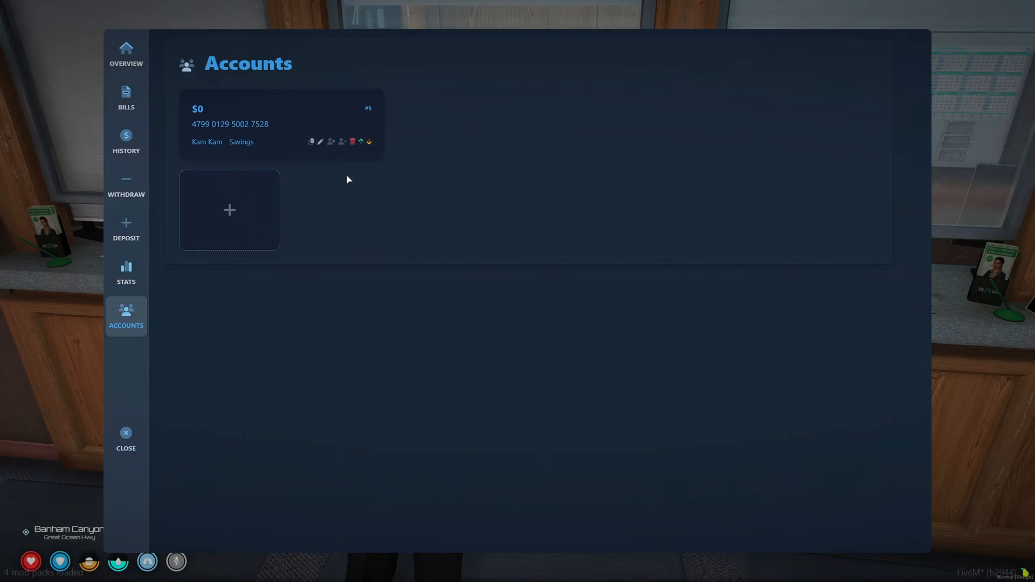
- Check the empty Bills list, then close the bank menu
left_click(341, 142)
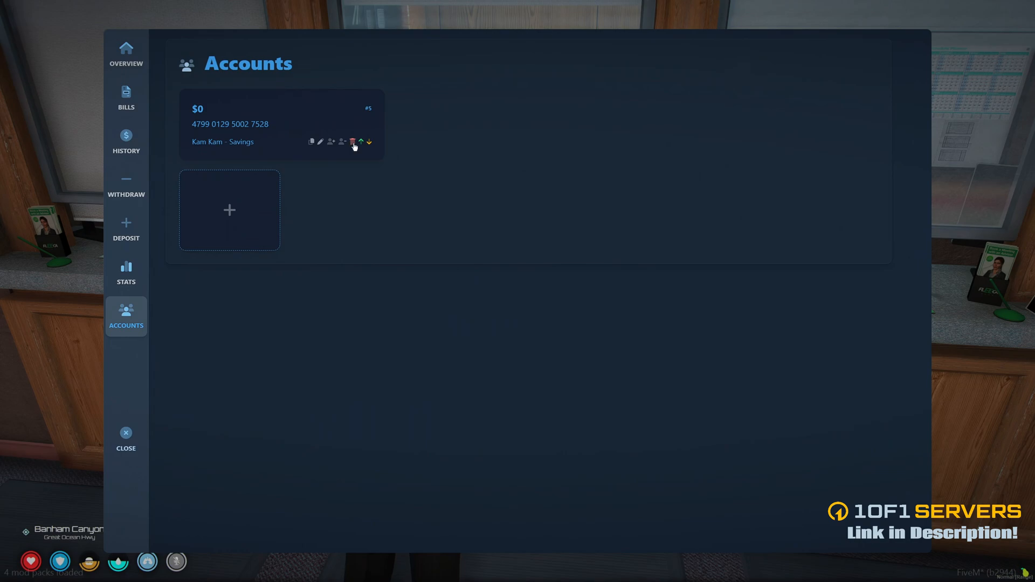
mouse_move(442, 192)
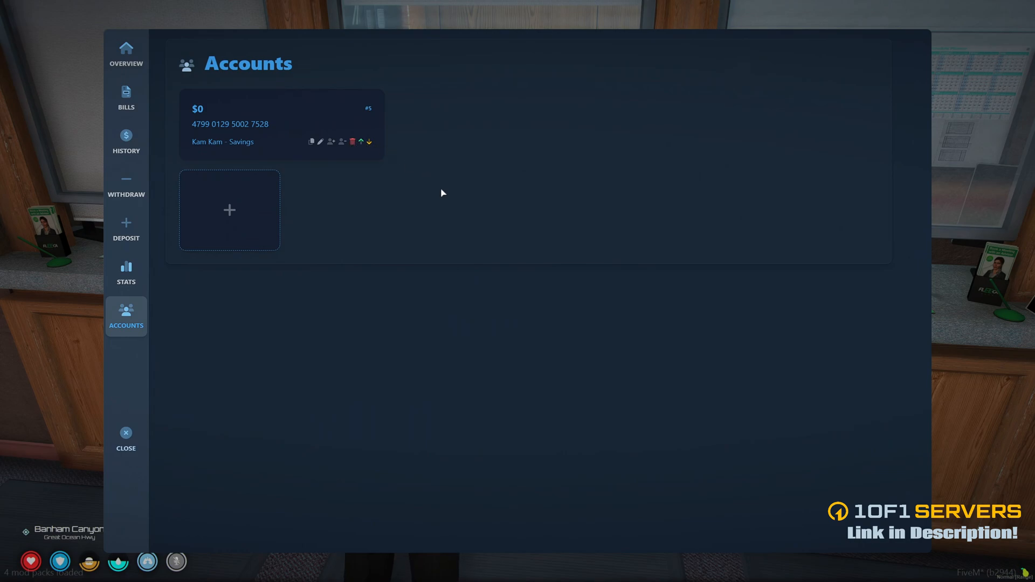
left_click(125, 99)
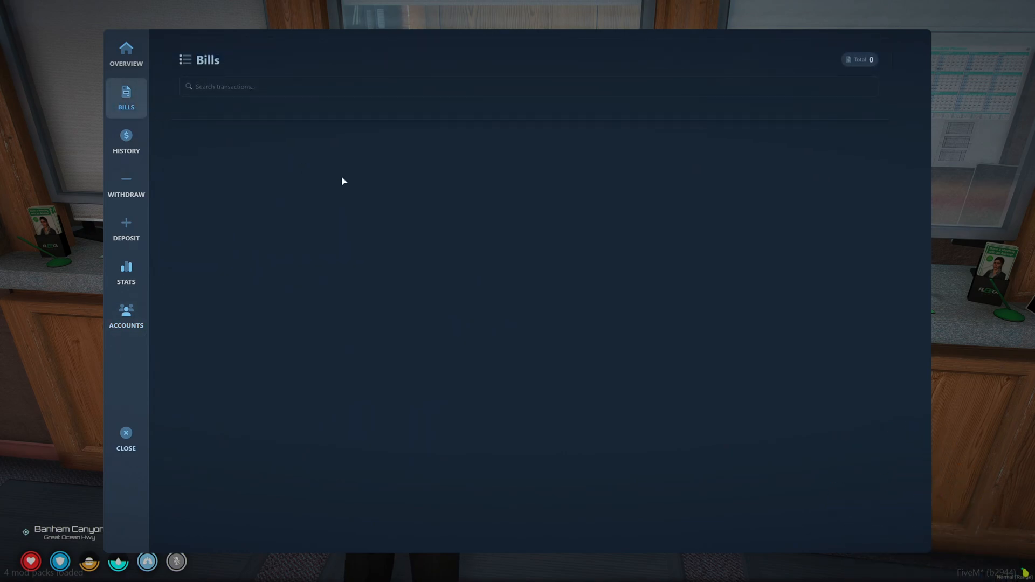
mouse_move(343, 312)
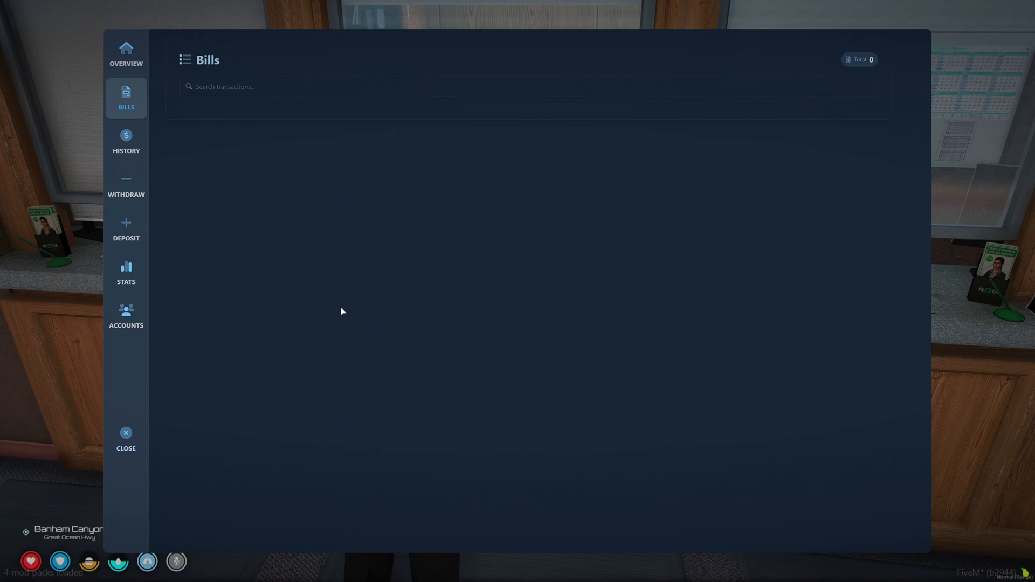
left_click(125, 432)
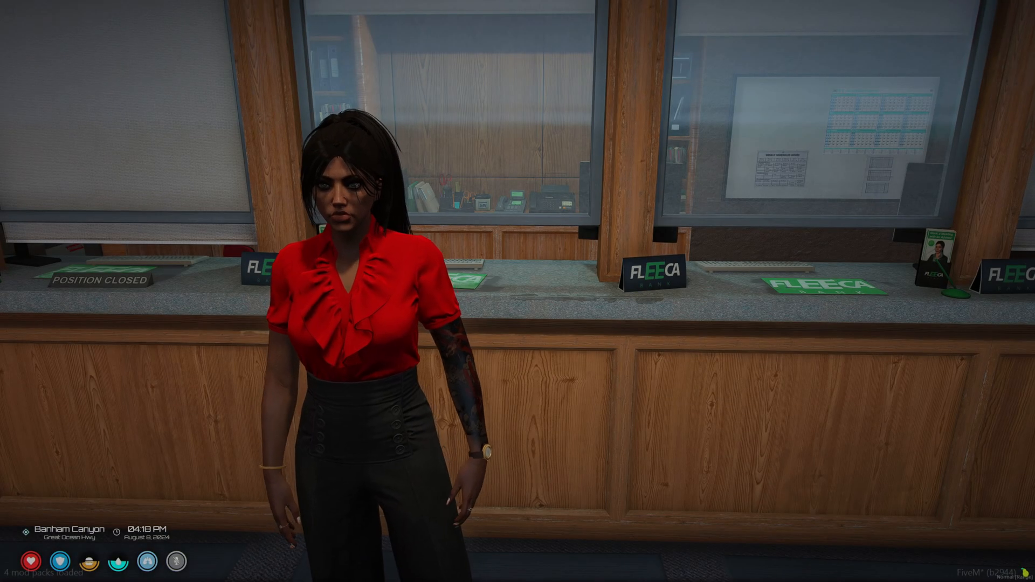